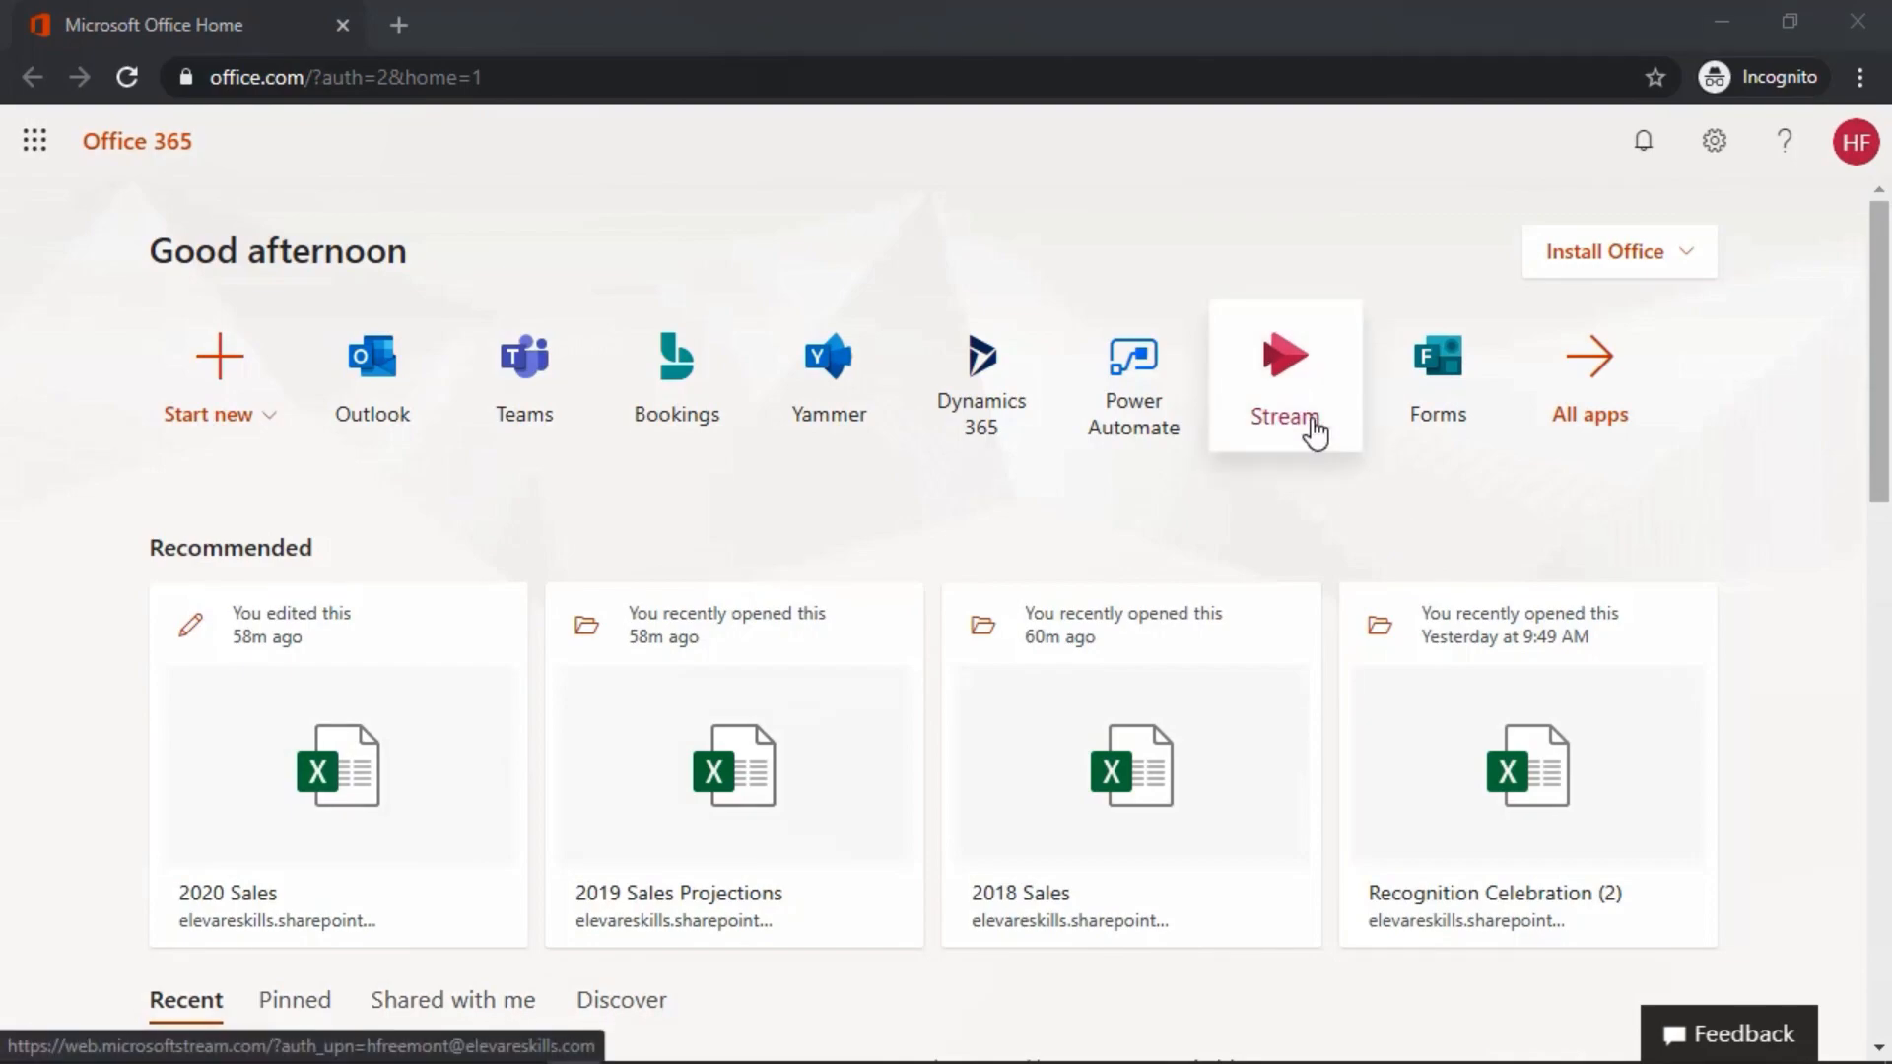
pyautogui.moveTo(33, 140)
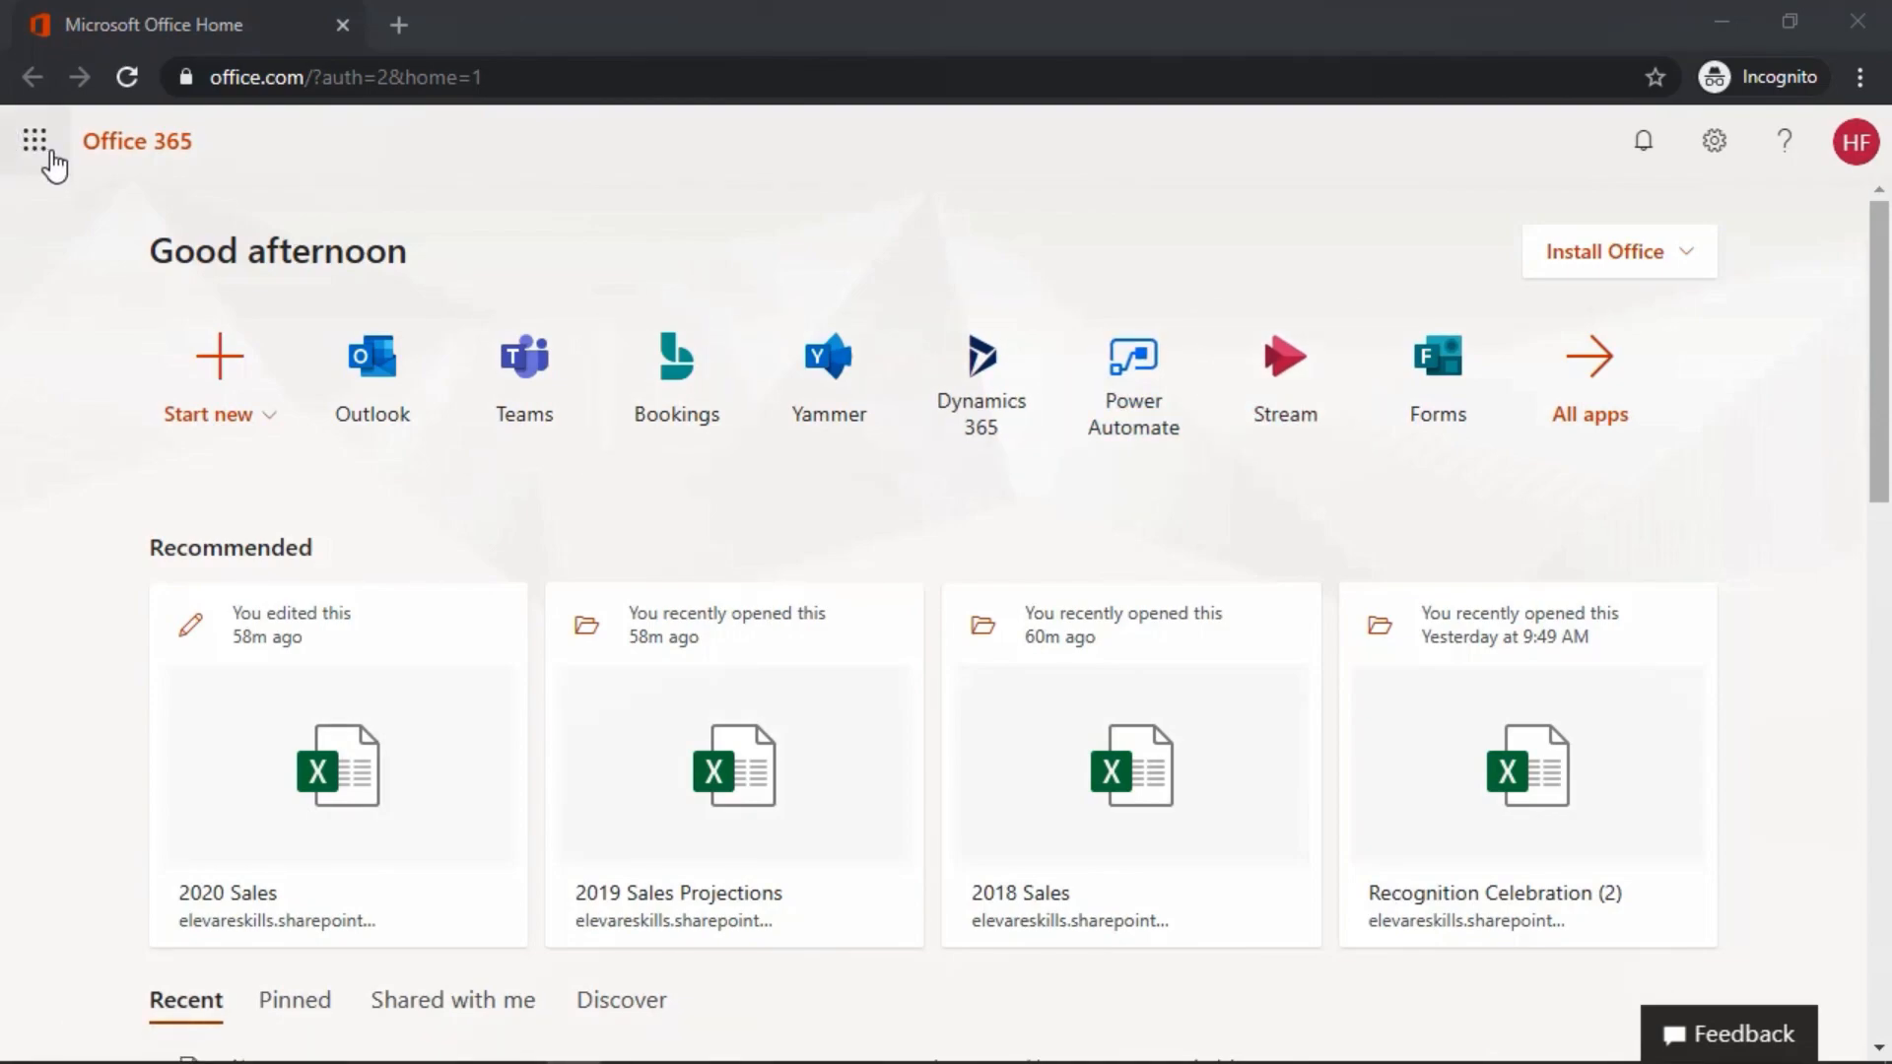
# Launch Microsoft Stream from the Office 365 app launcher's complete apps list
pyautogui.click(36, 140)
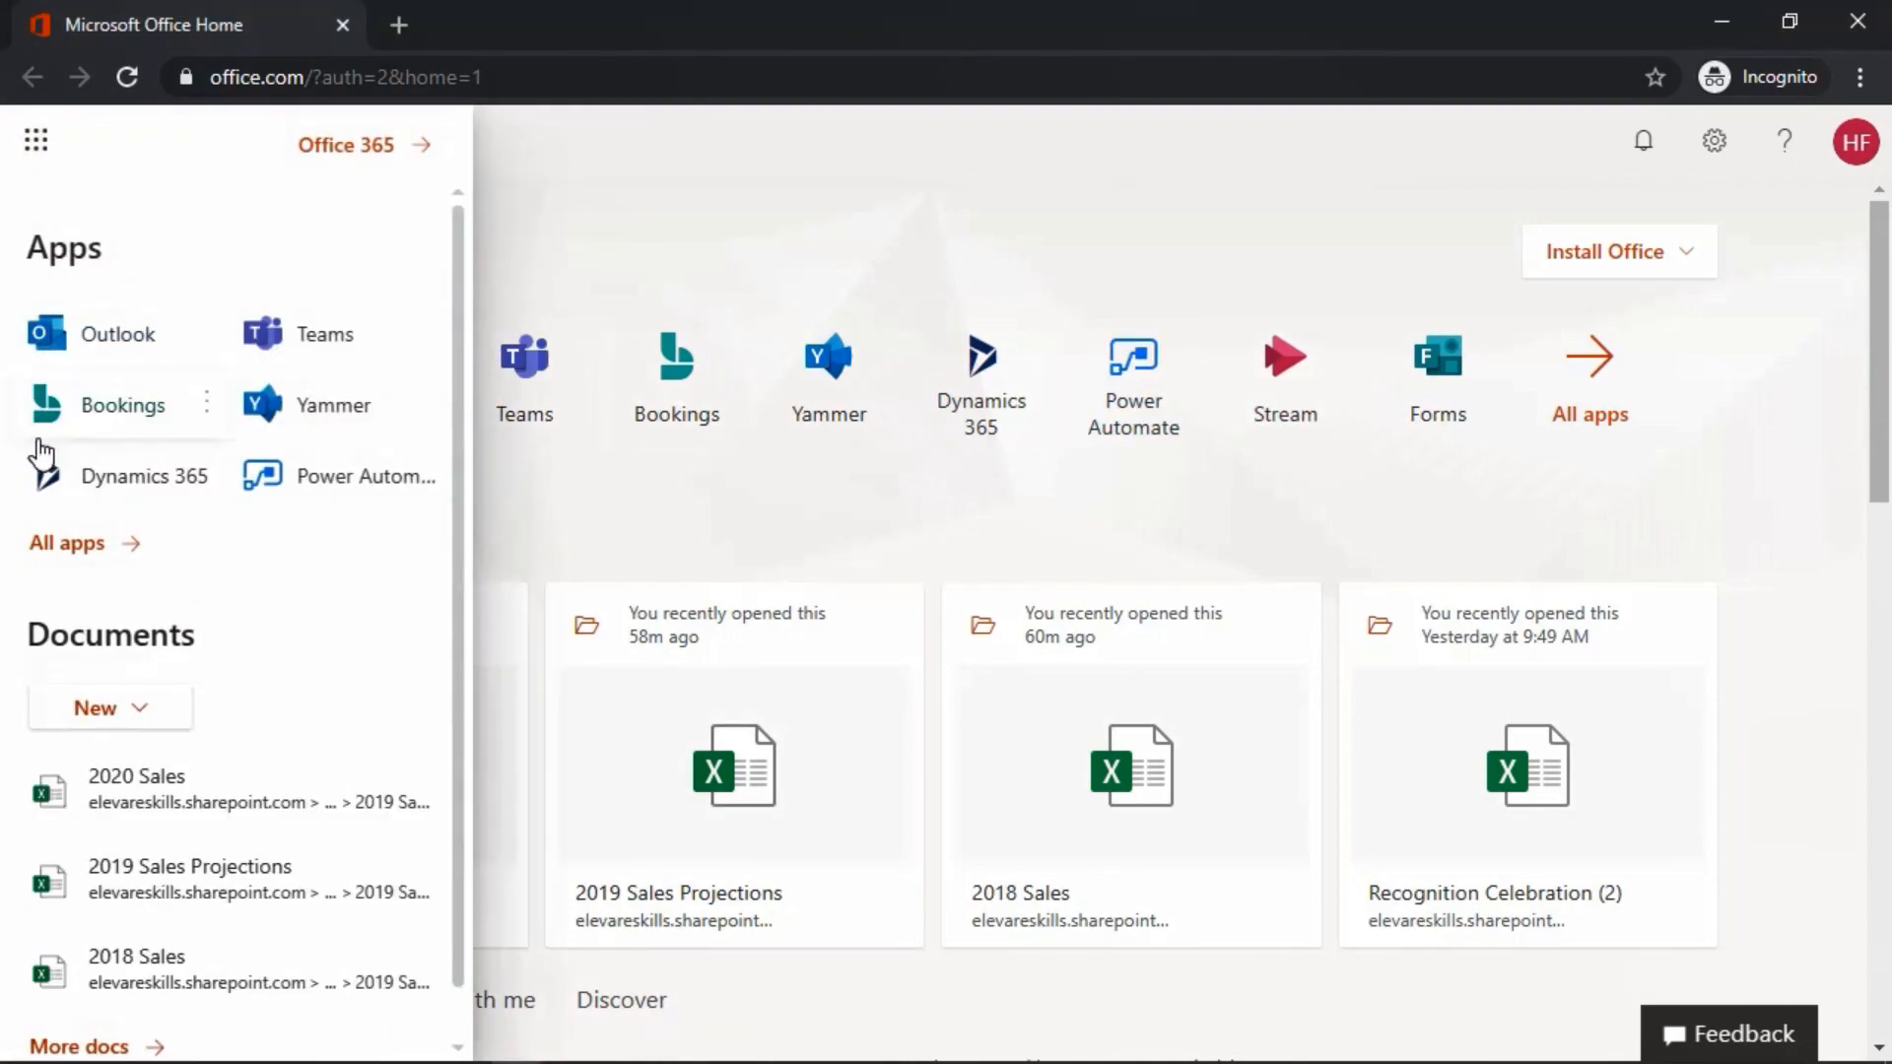
pyautogui.click(67, 544)
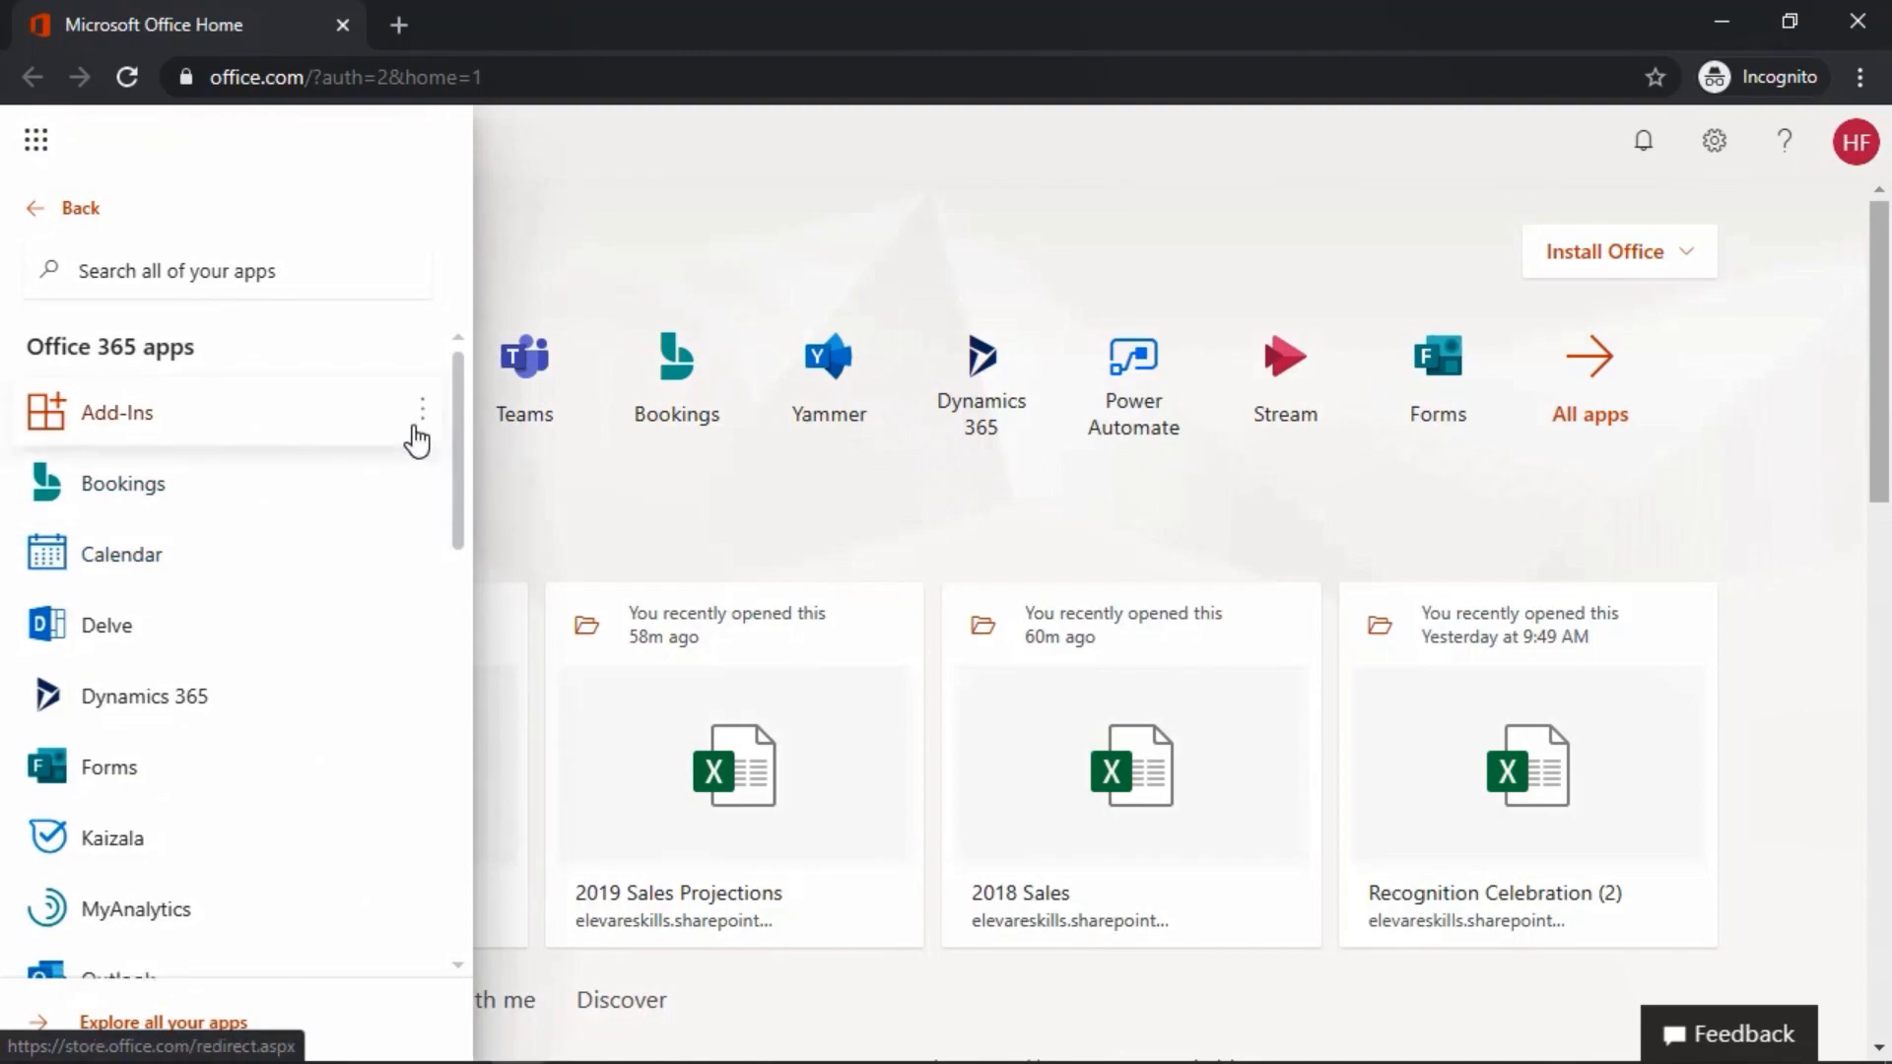
pyautogui.scroll(-3)
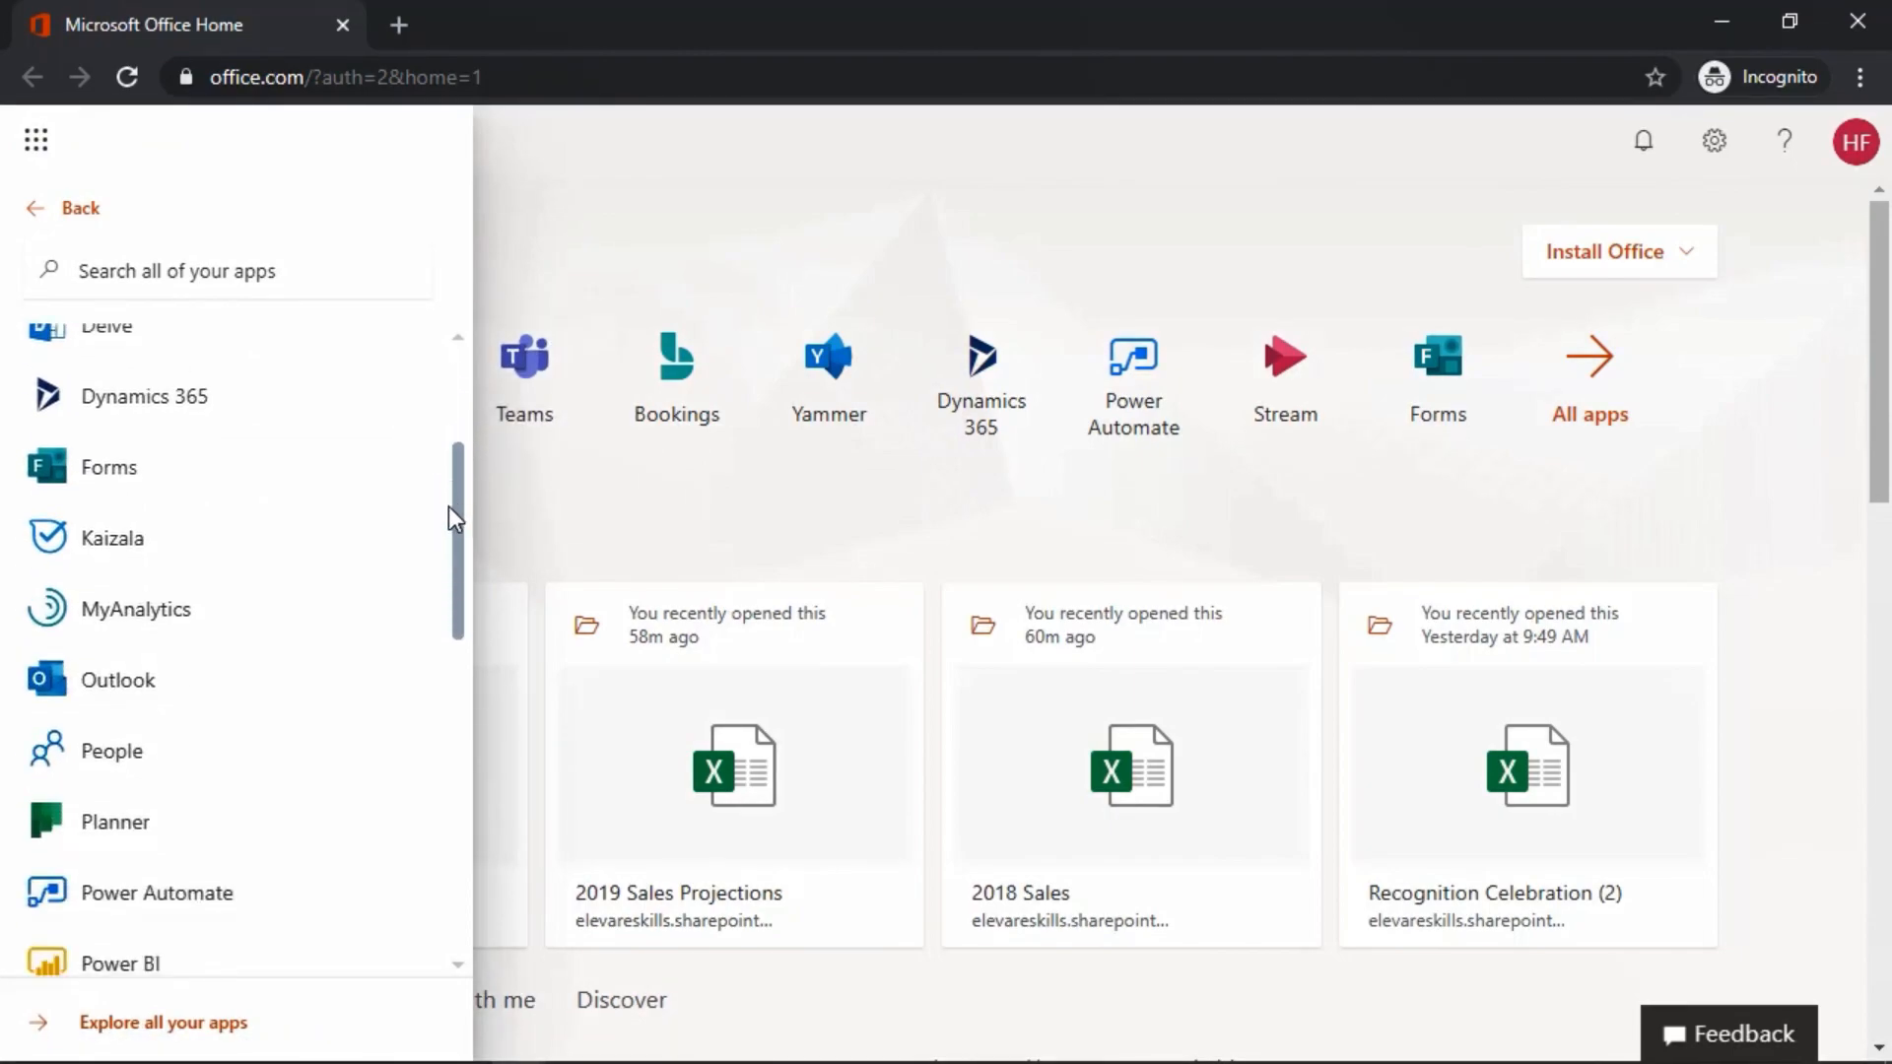
pyautogui.scroll(-3)
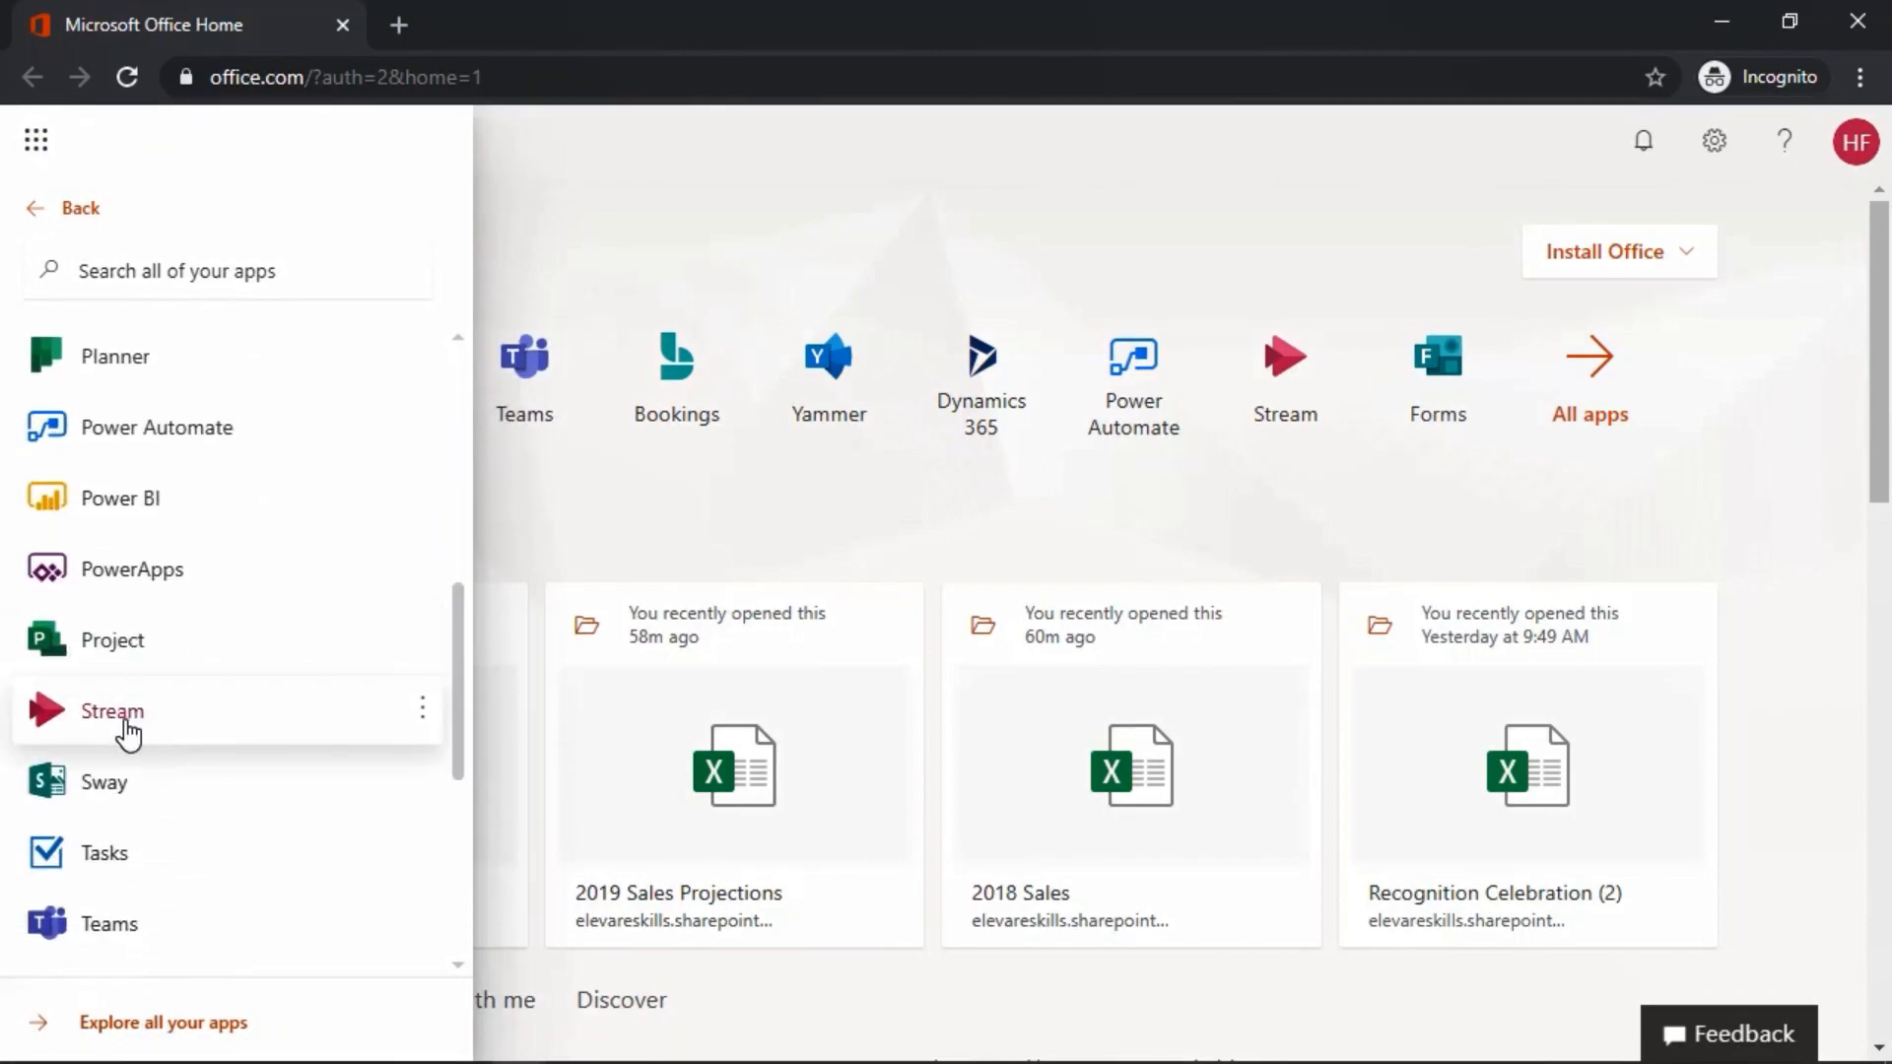
pyautogui.click(110, 711)
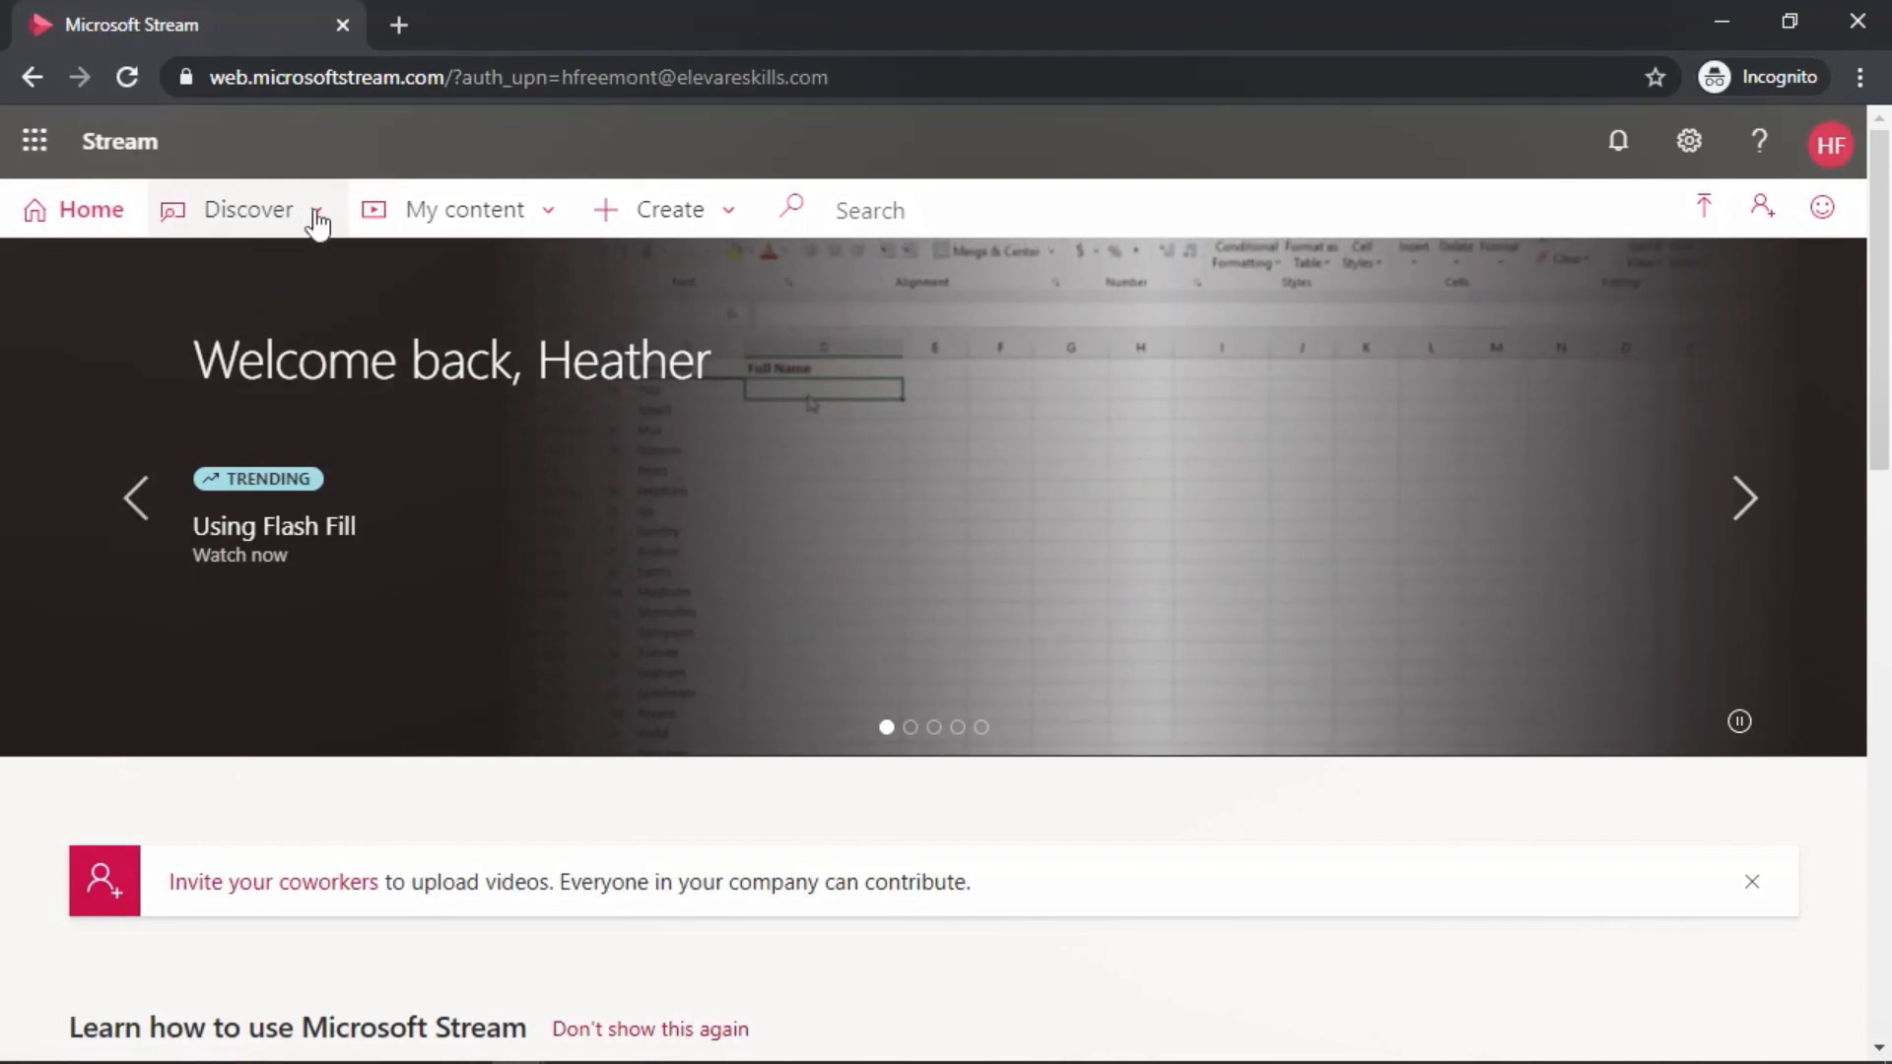
# Go to the Videos browsing page from Stream's Discover menu
pyautogui.click(249, 209)
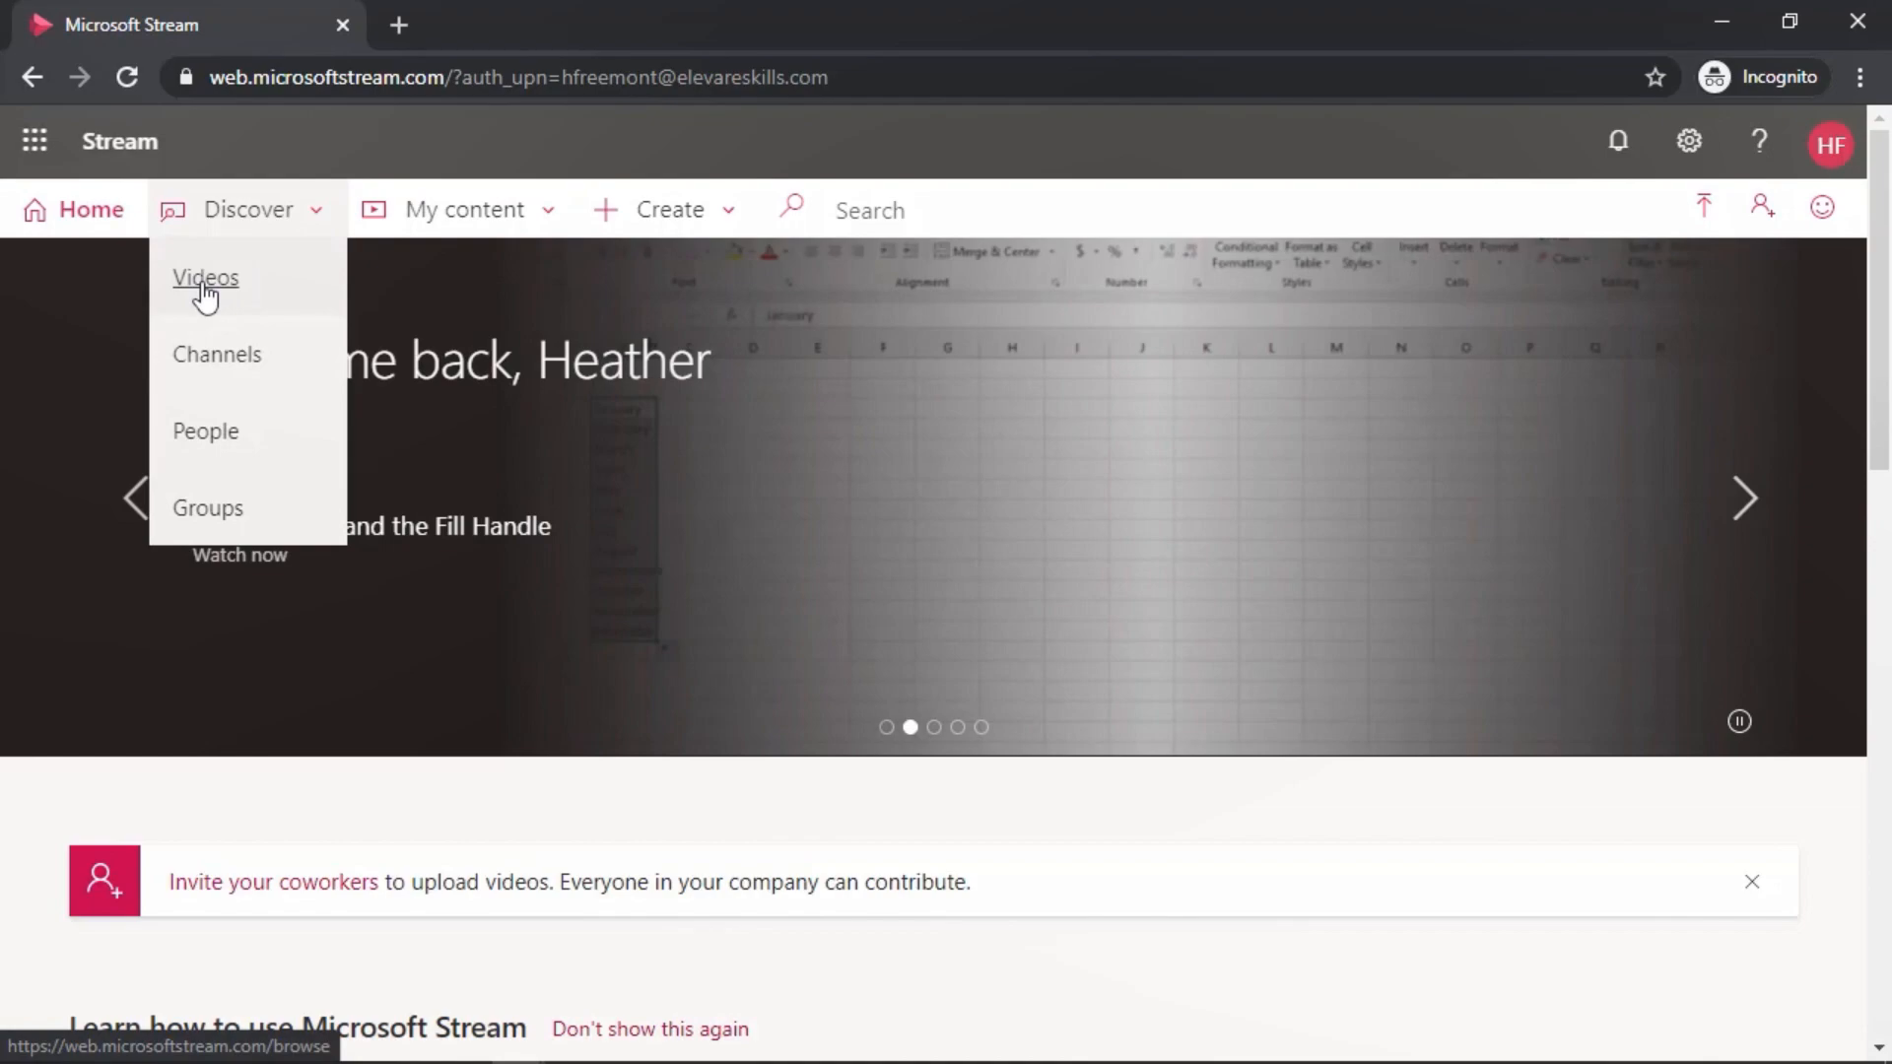
pyautogui.click(205, 278)
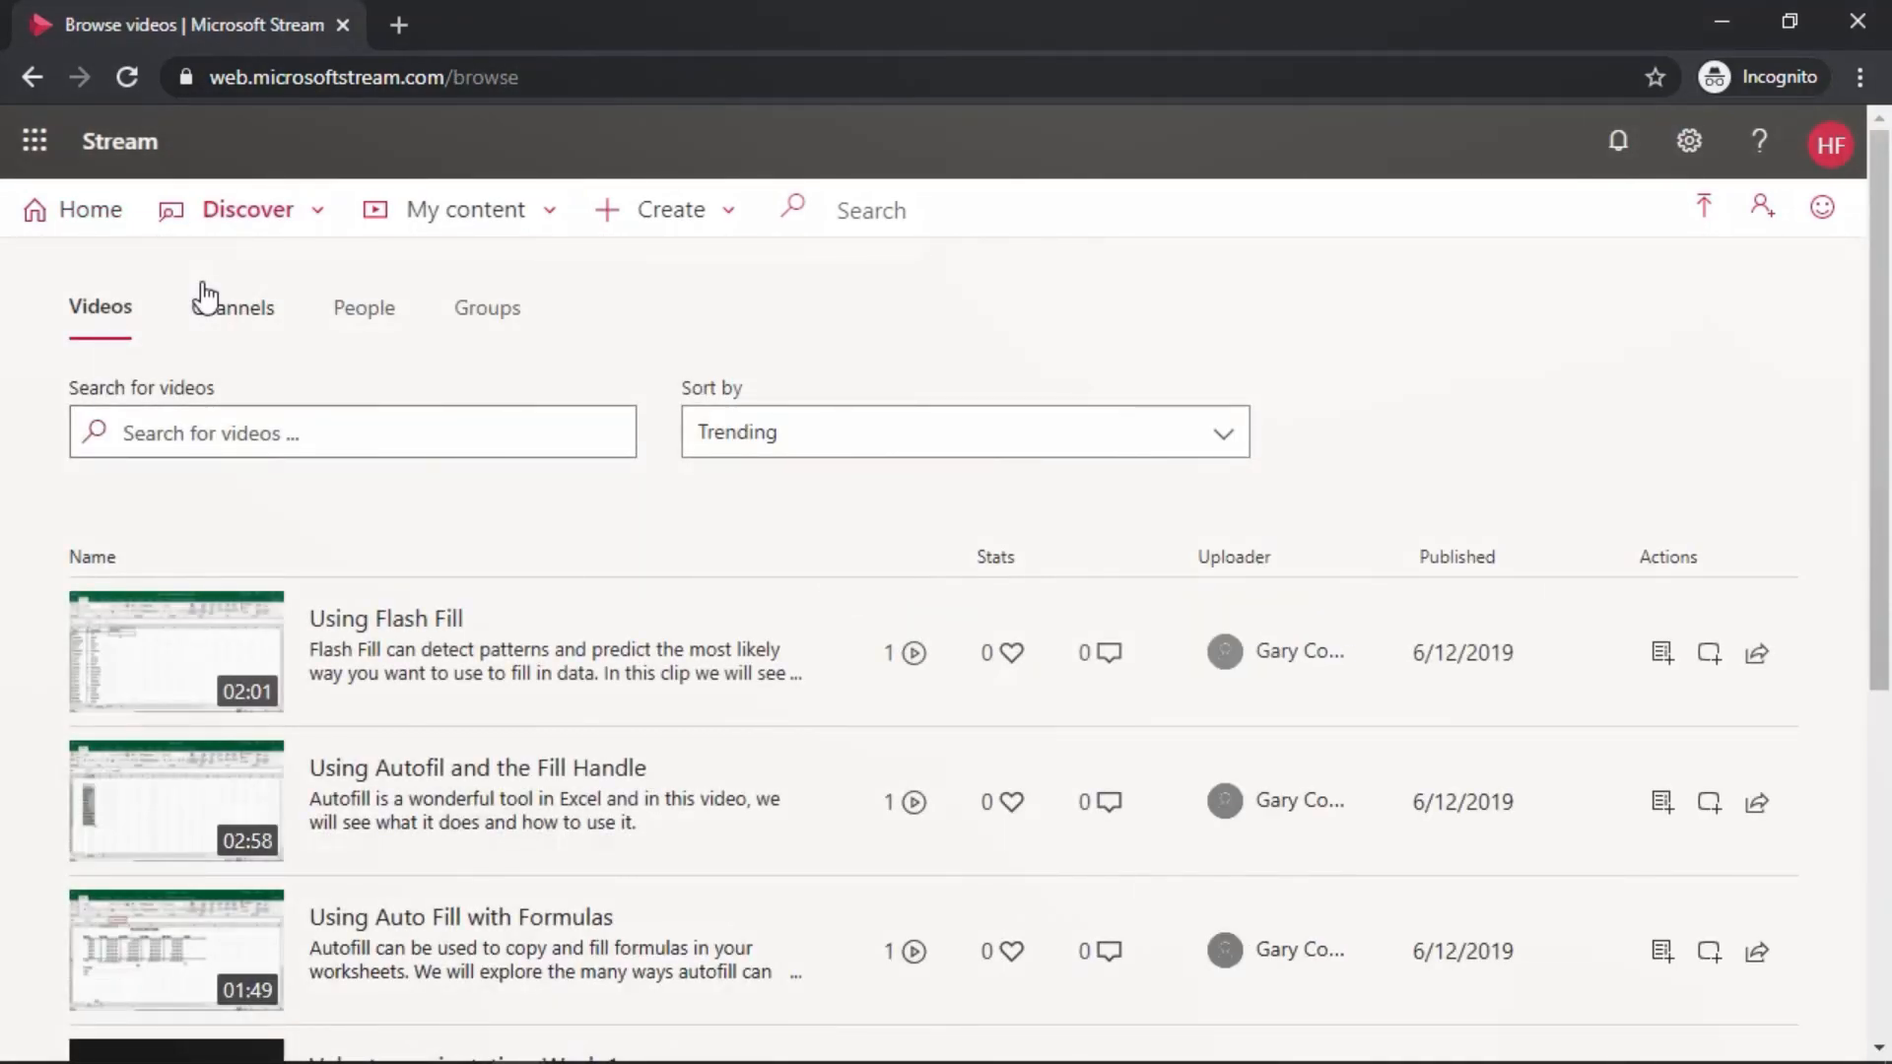
pyautogui.moveTo(370, 588)
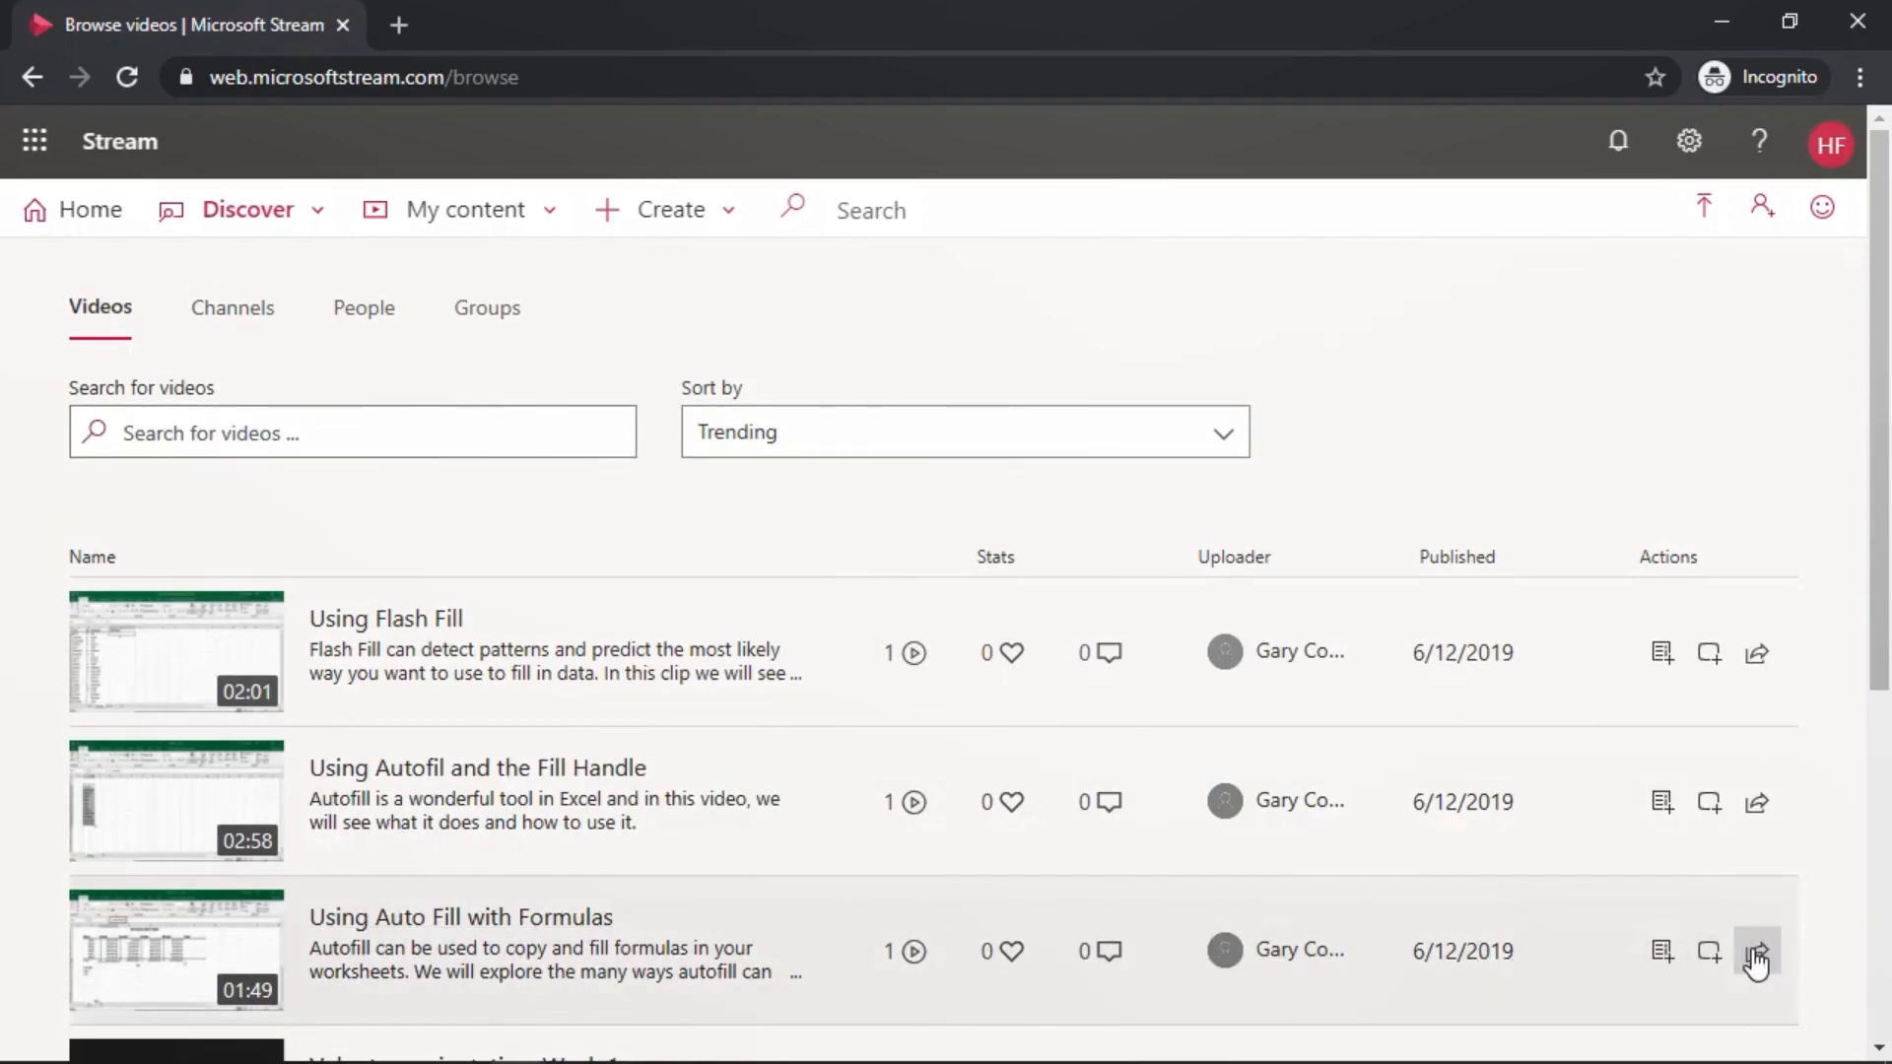
# Share the 'Using Auto Fill with Formulas' video to get its sharing options
pyautogui.click(1756, 950)
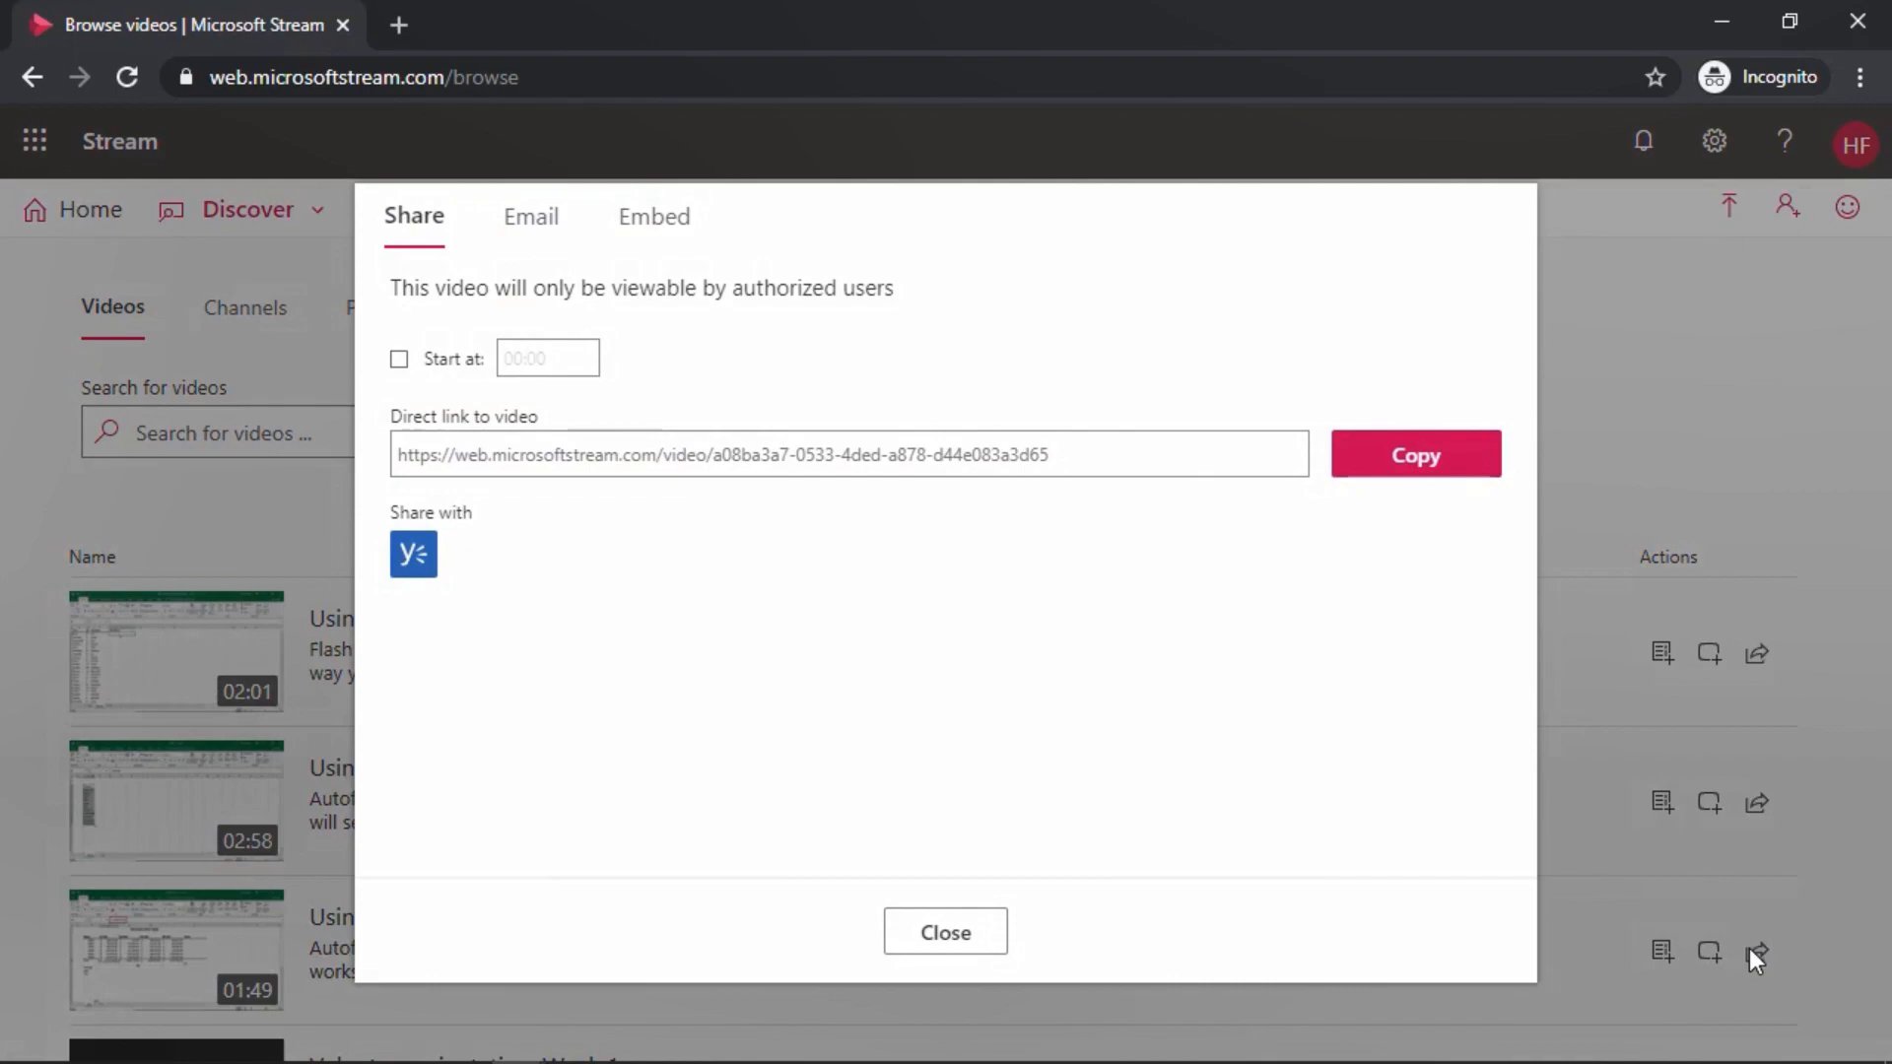
pyautogui.moveTo(1330, 802)
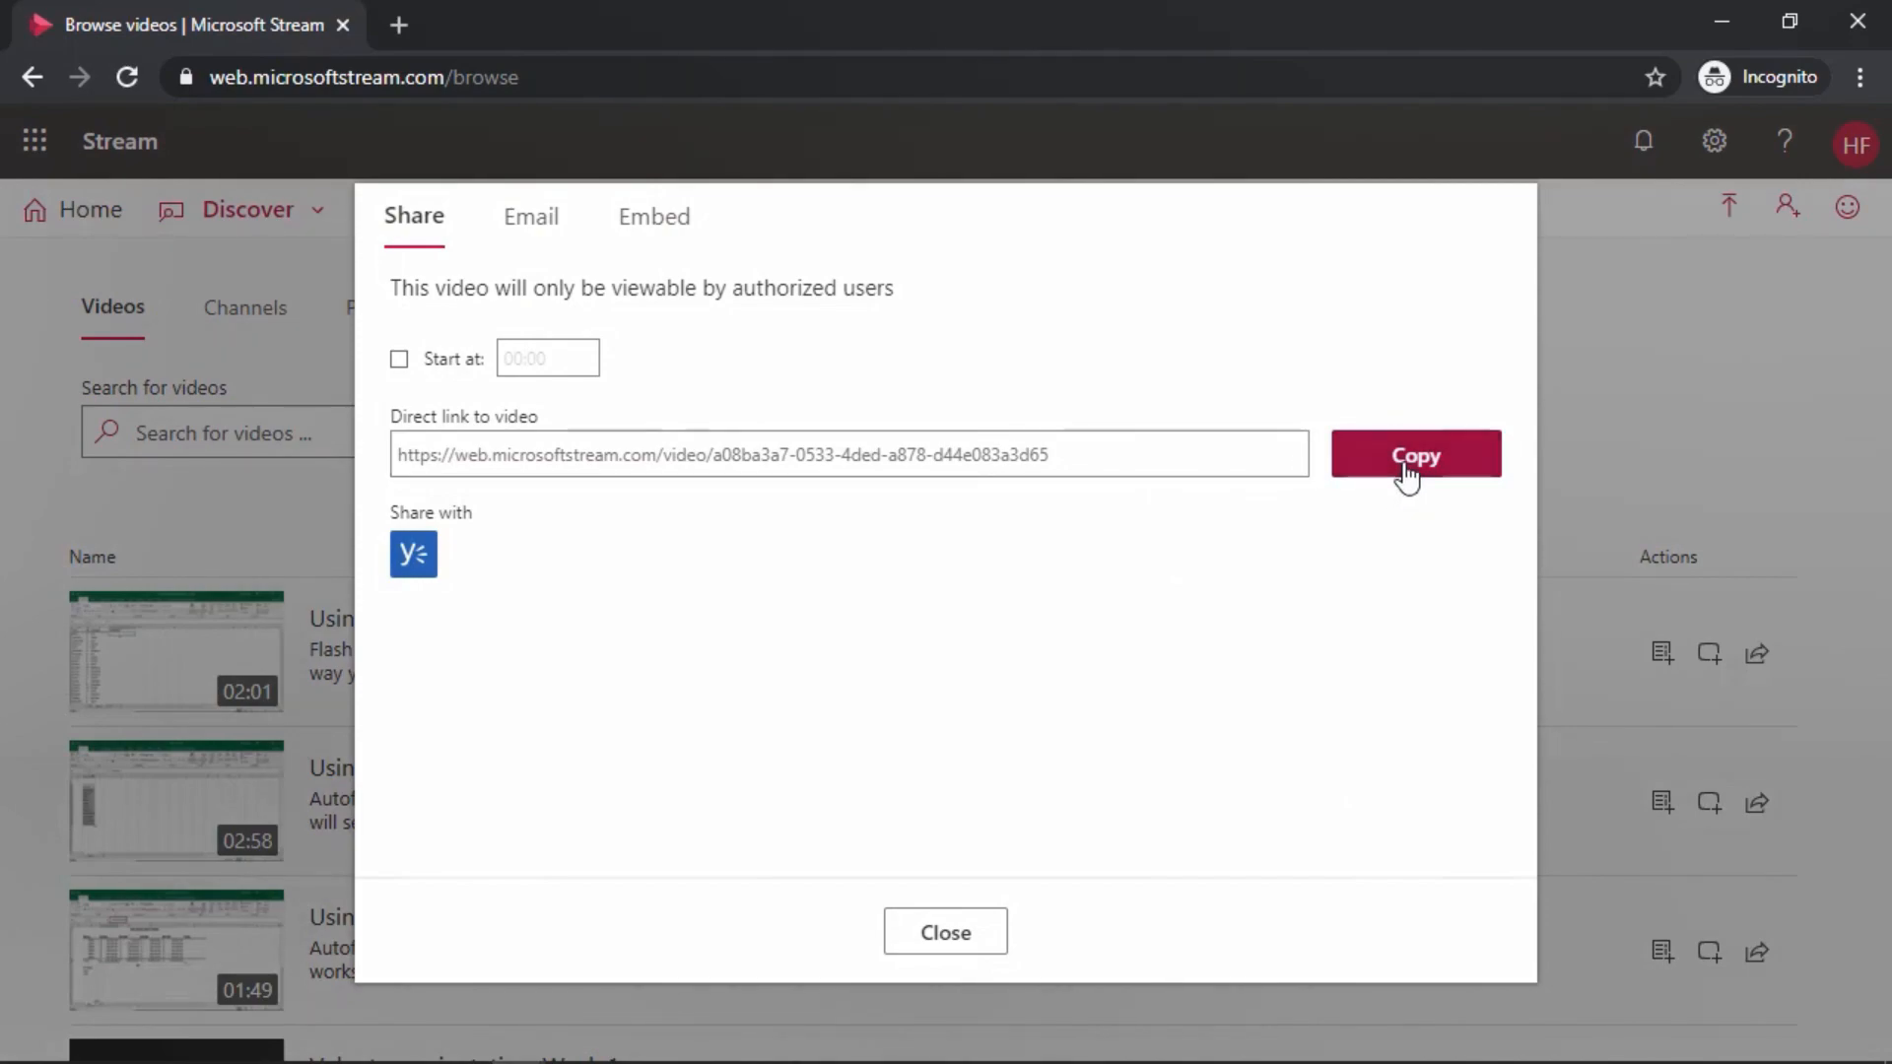
# Copy the video's direct link and dismiss the sharing window
pyautogui.click(1415, 455)
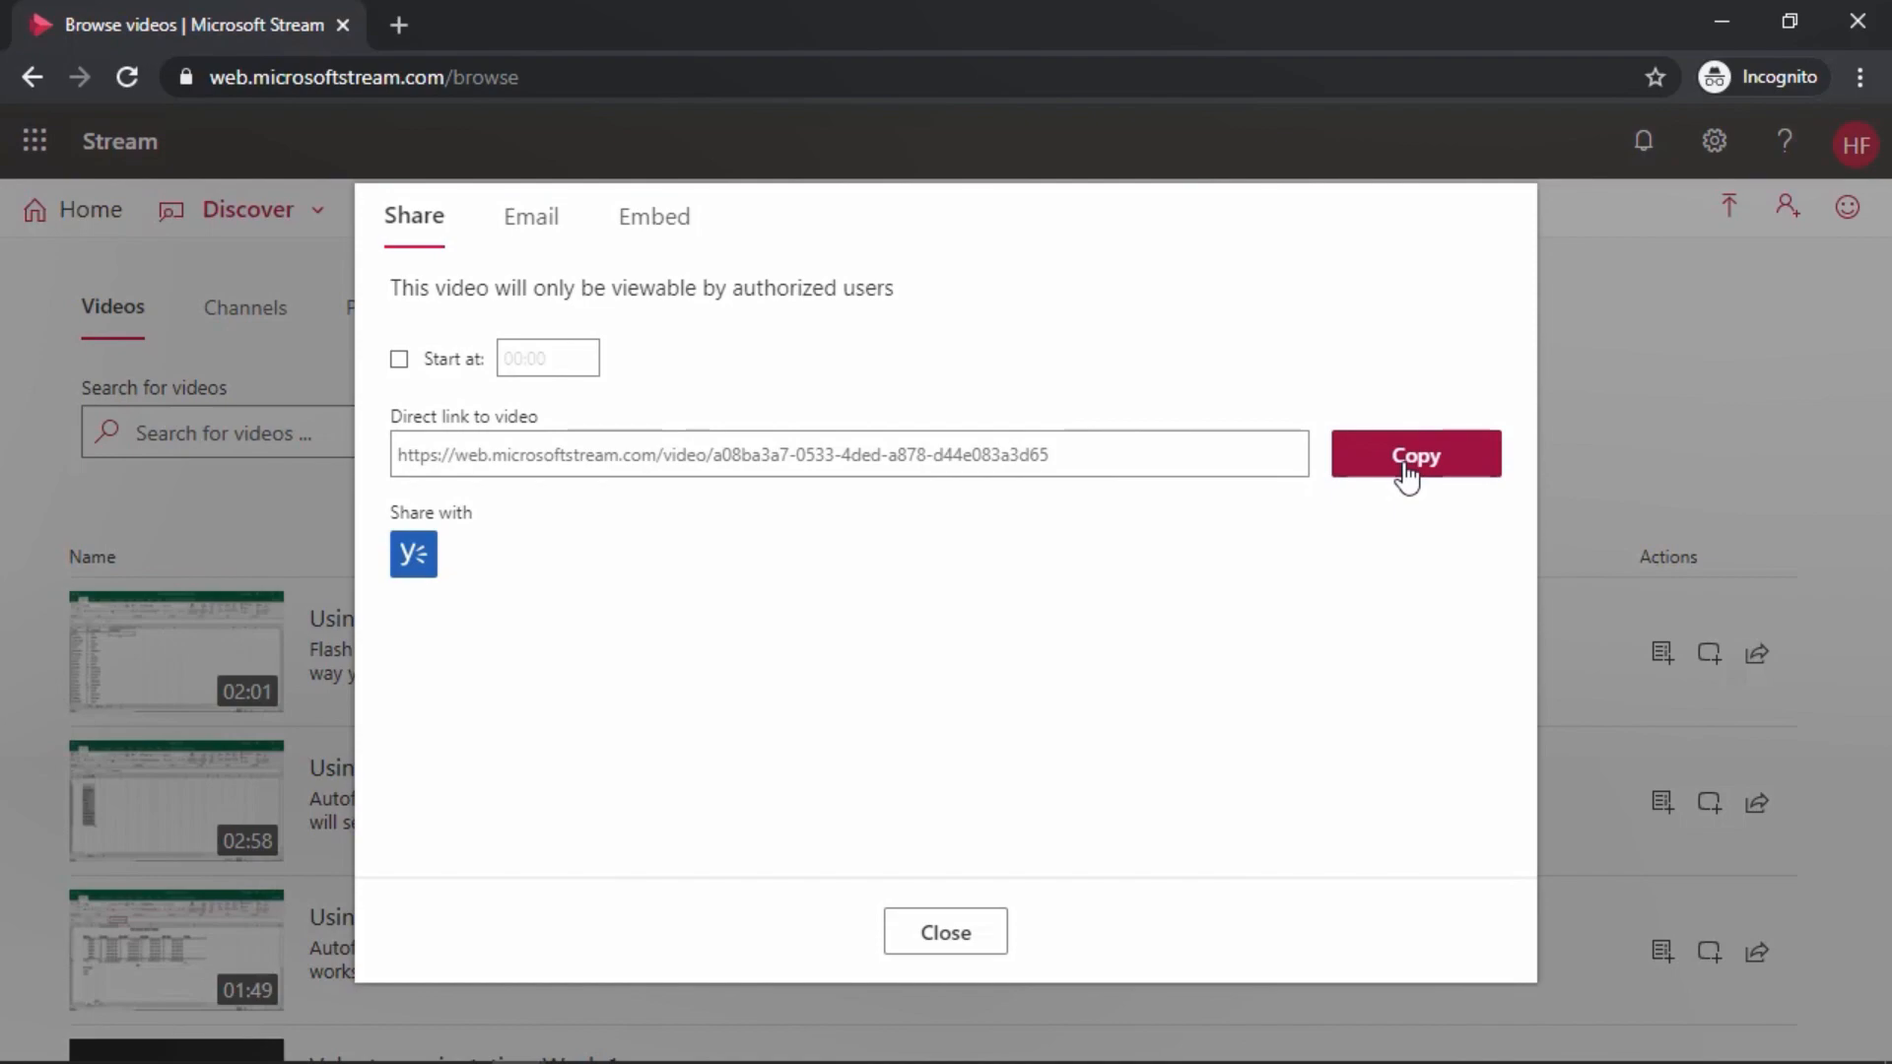
pyautogui.moveTo(944, 932)
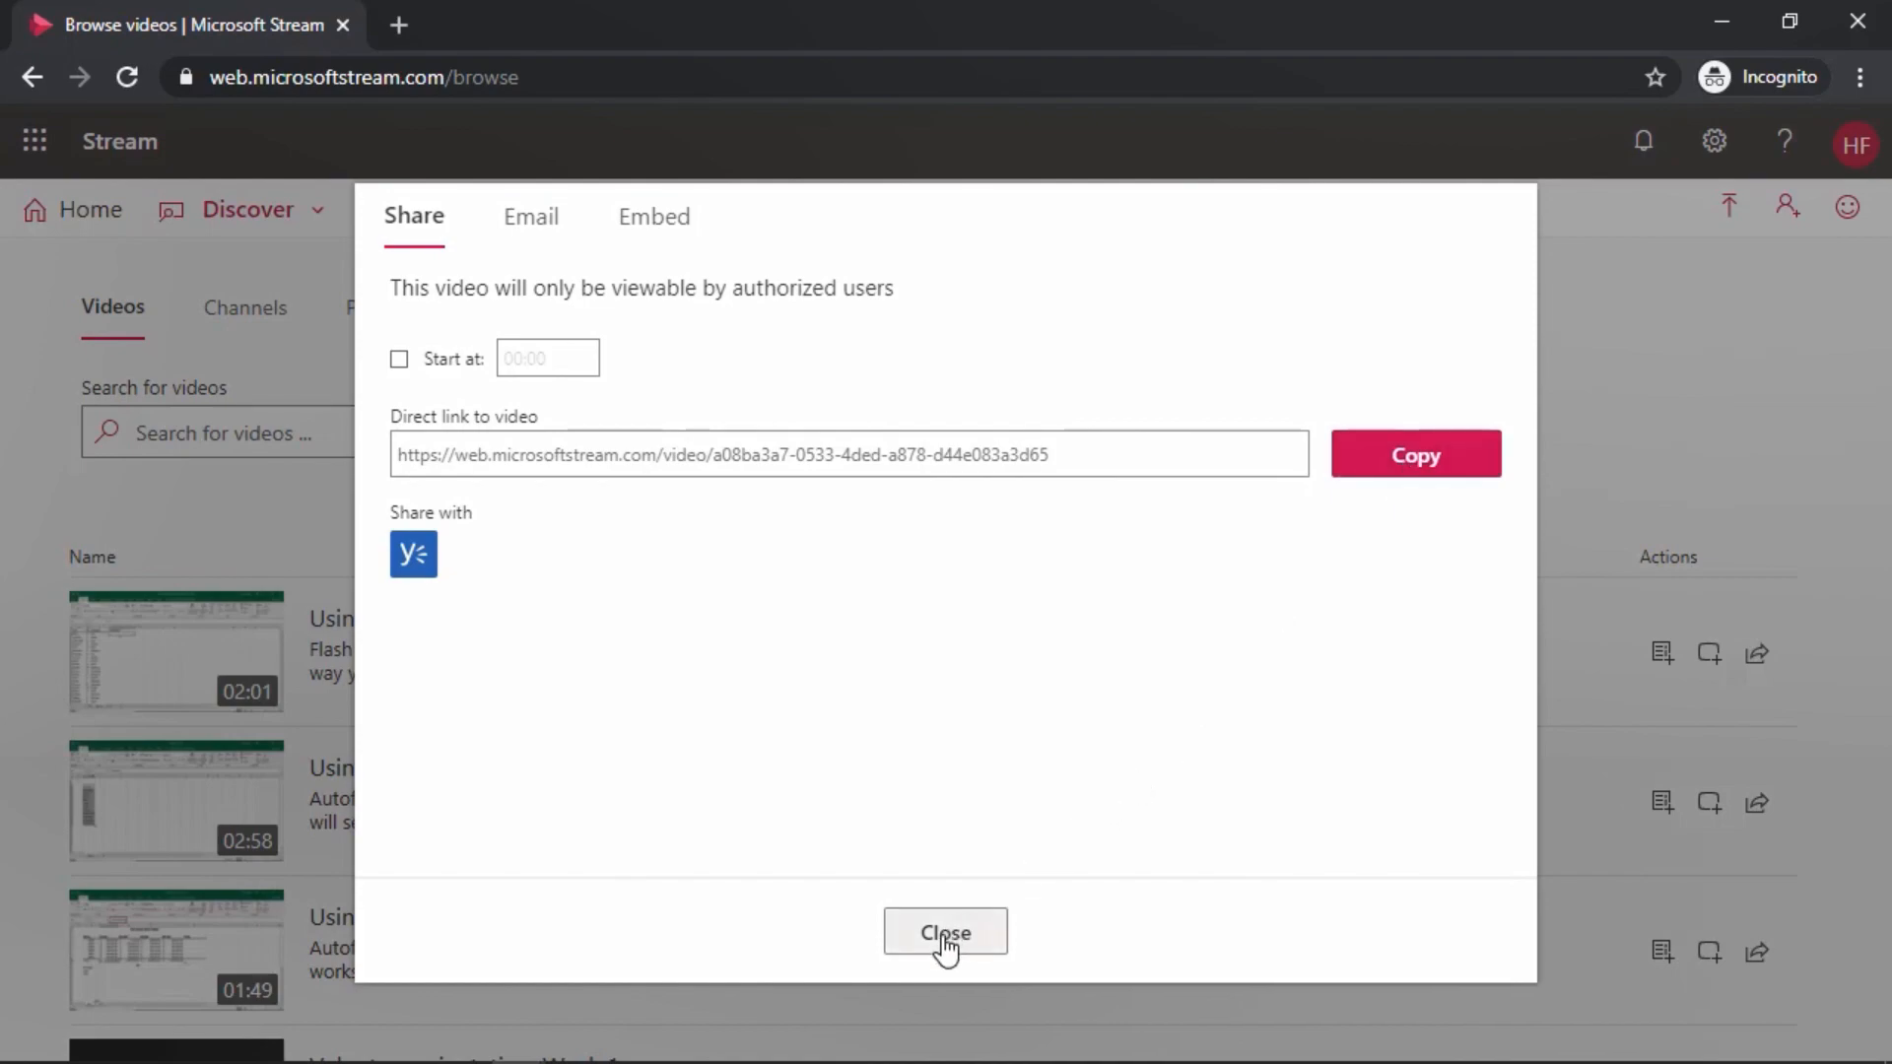
pyautogui.click(944, 932)
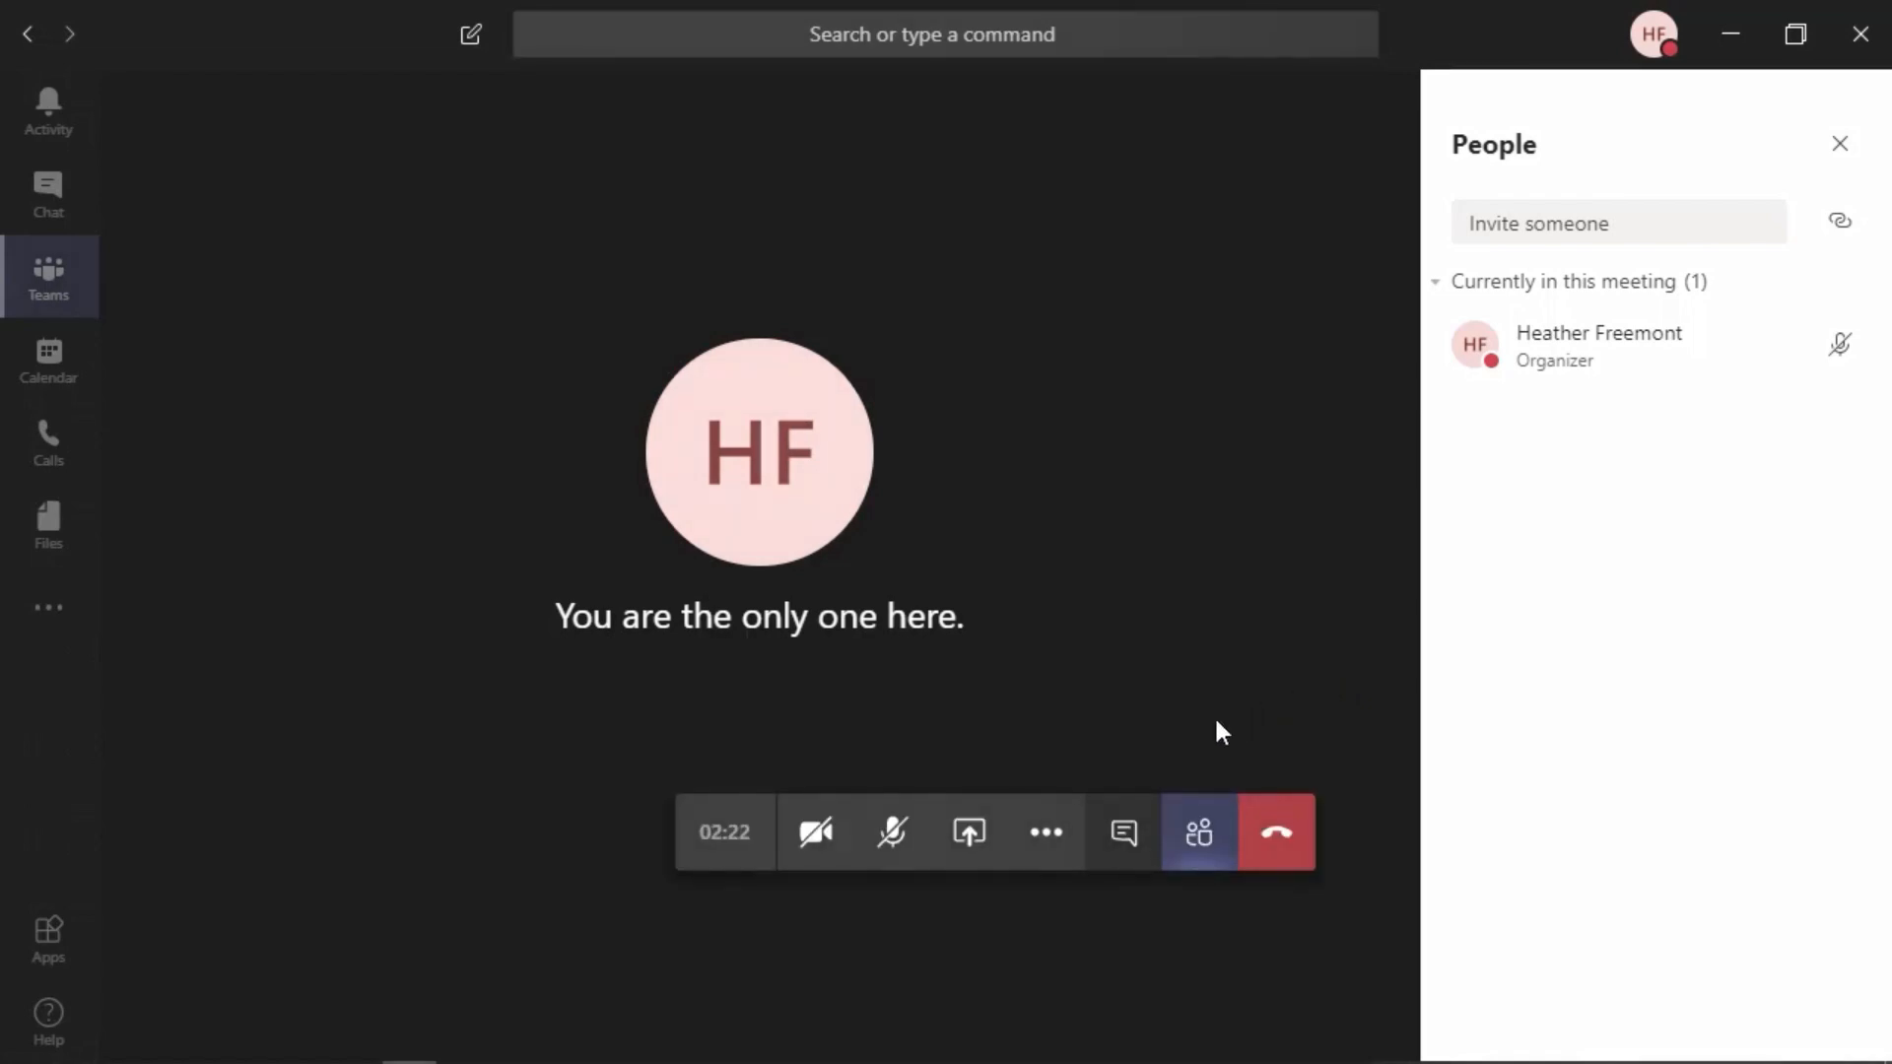
pyautogui.moveTo(1121, 831)
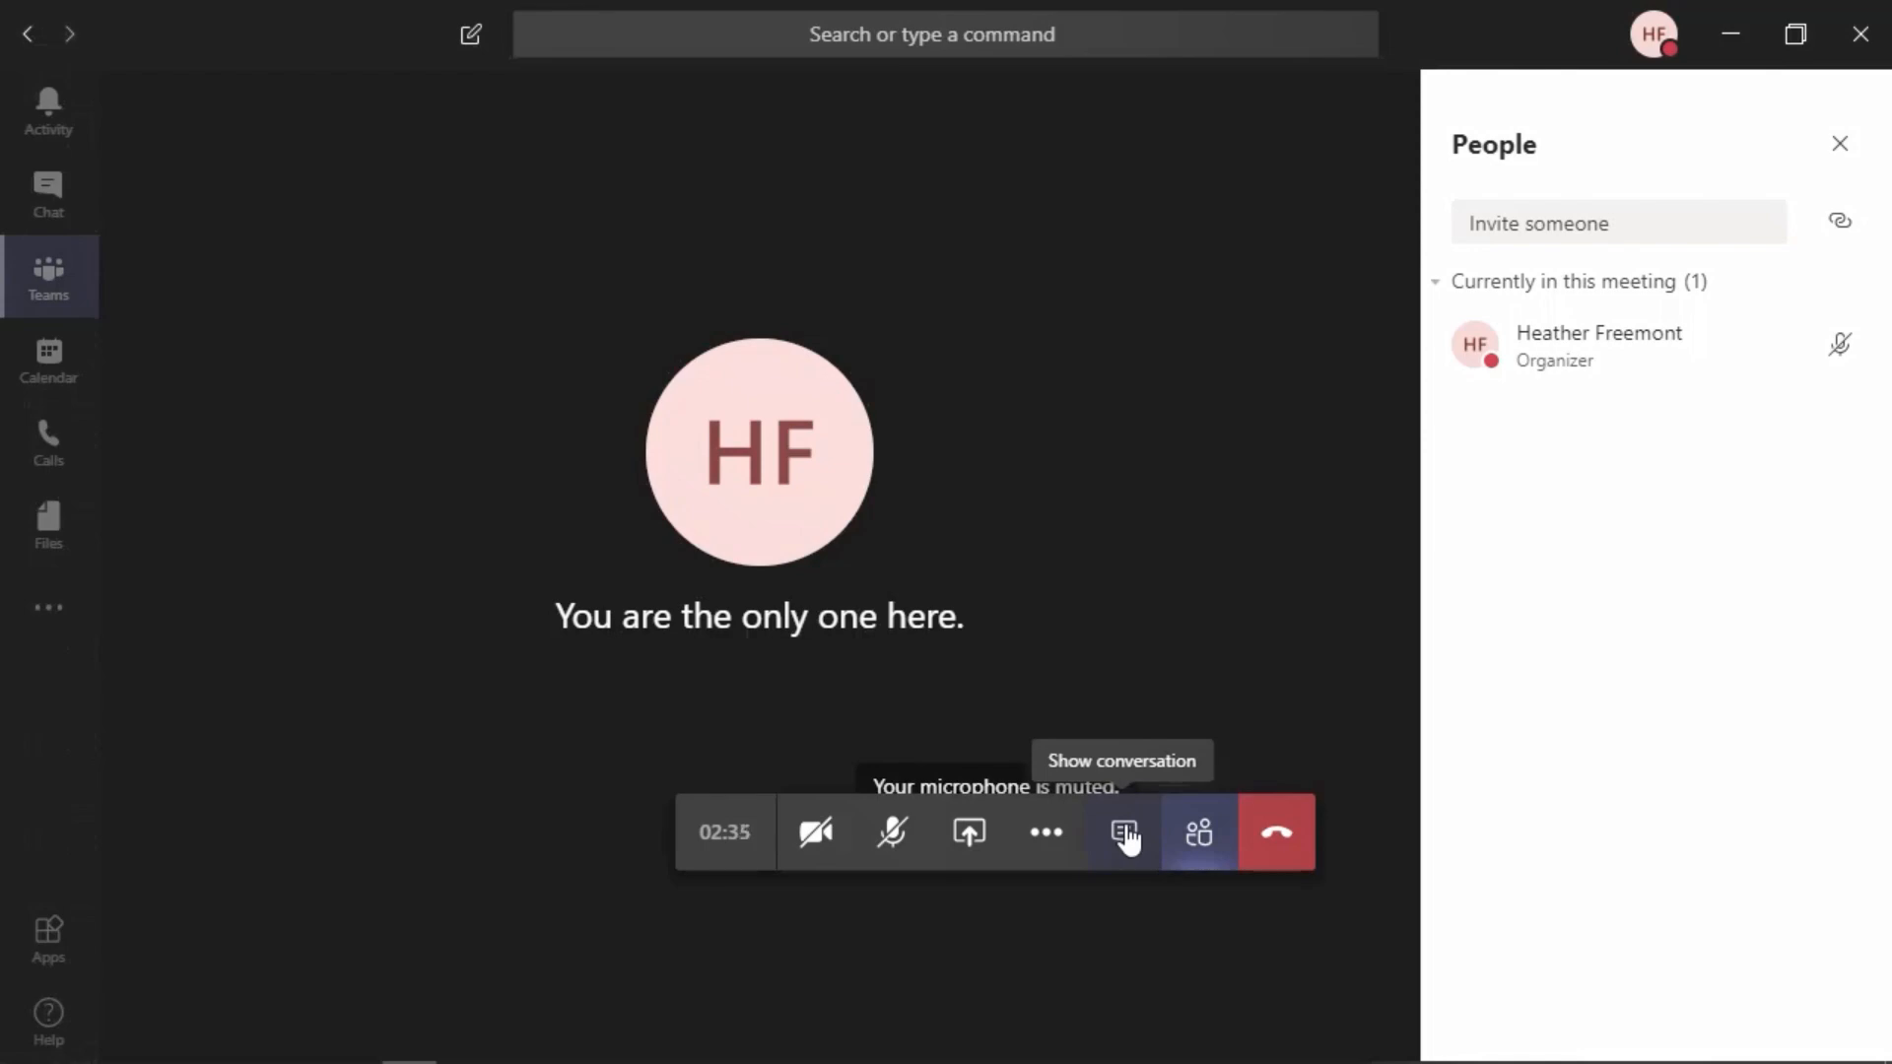
# Show the meeting conversation pane next to the Teams call
pyautogui.click(1121, 832)
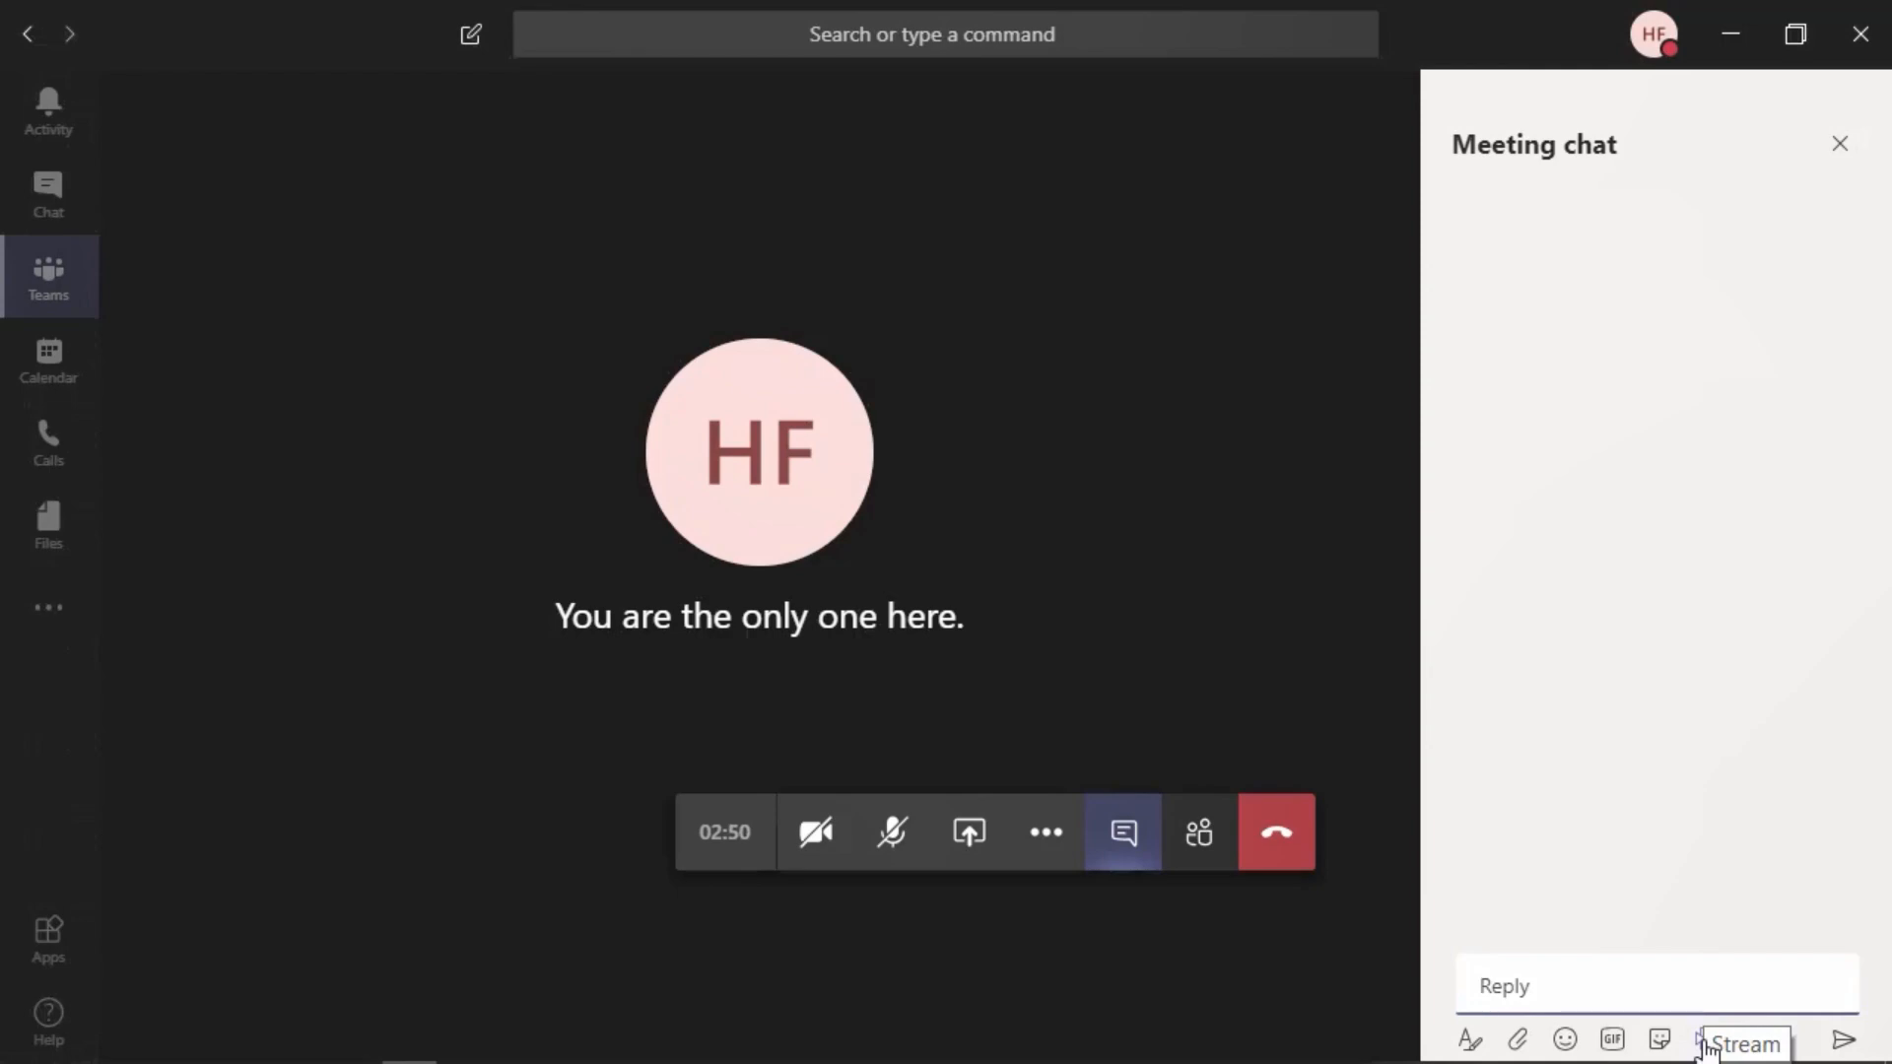
# Paste the copied web.microsoftstream.com video link into the Stream messaging extension
pyautogui.click(1706, 1039)
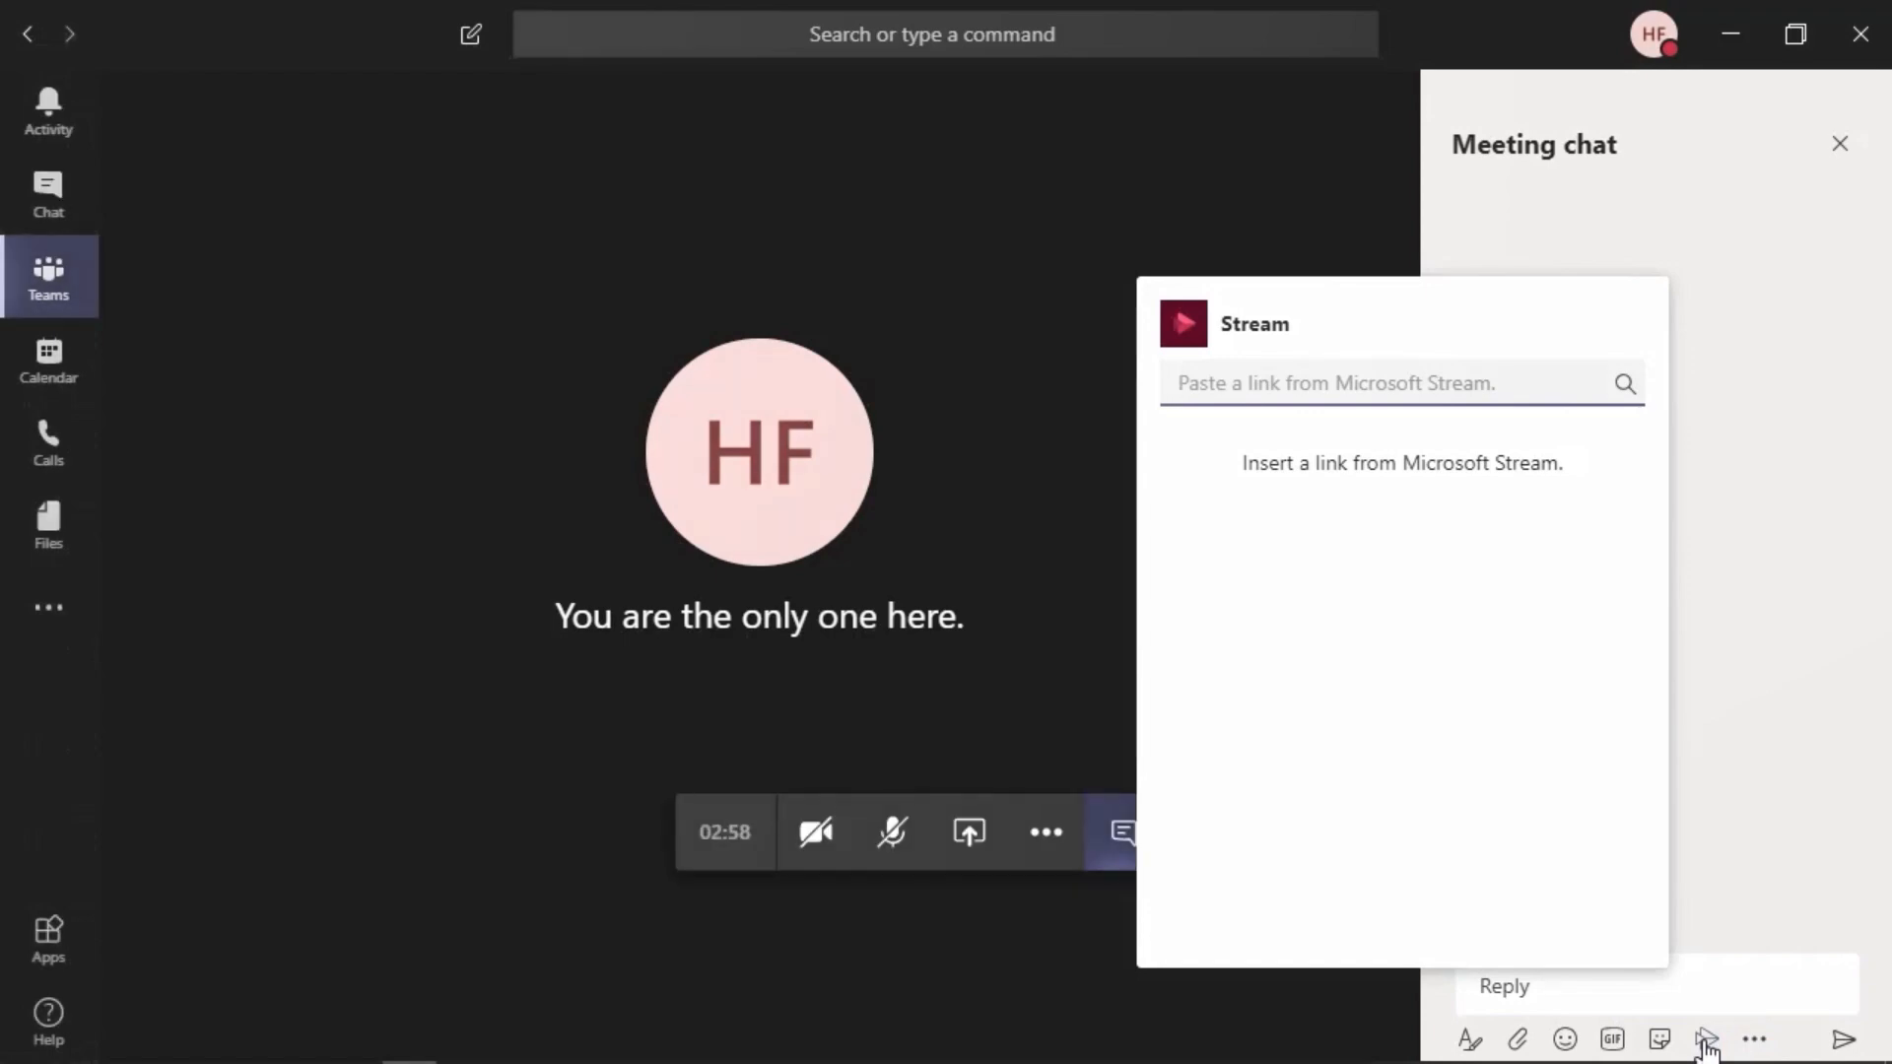
pyautogui.write('https://web.microsoftstream.com/video/a08ba3a7-0533-4ded-a878-d44e083a3d65')
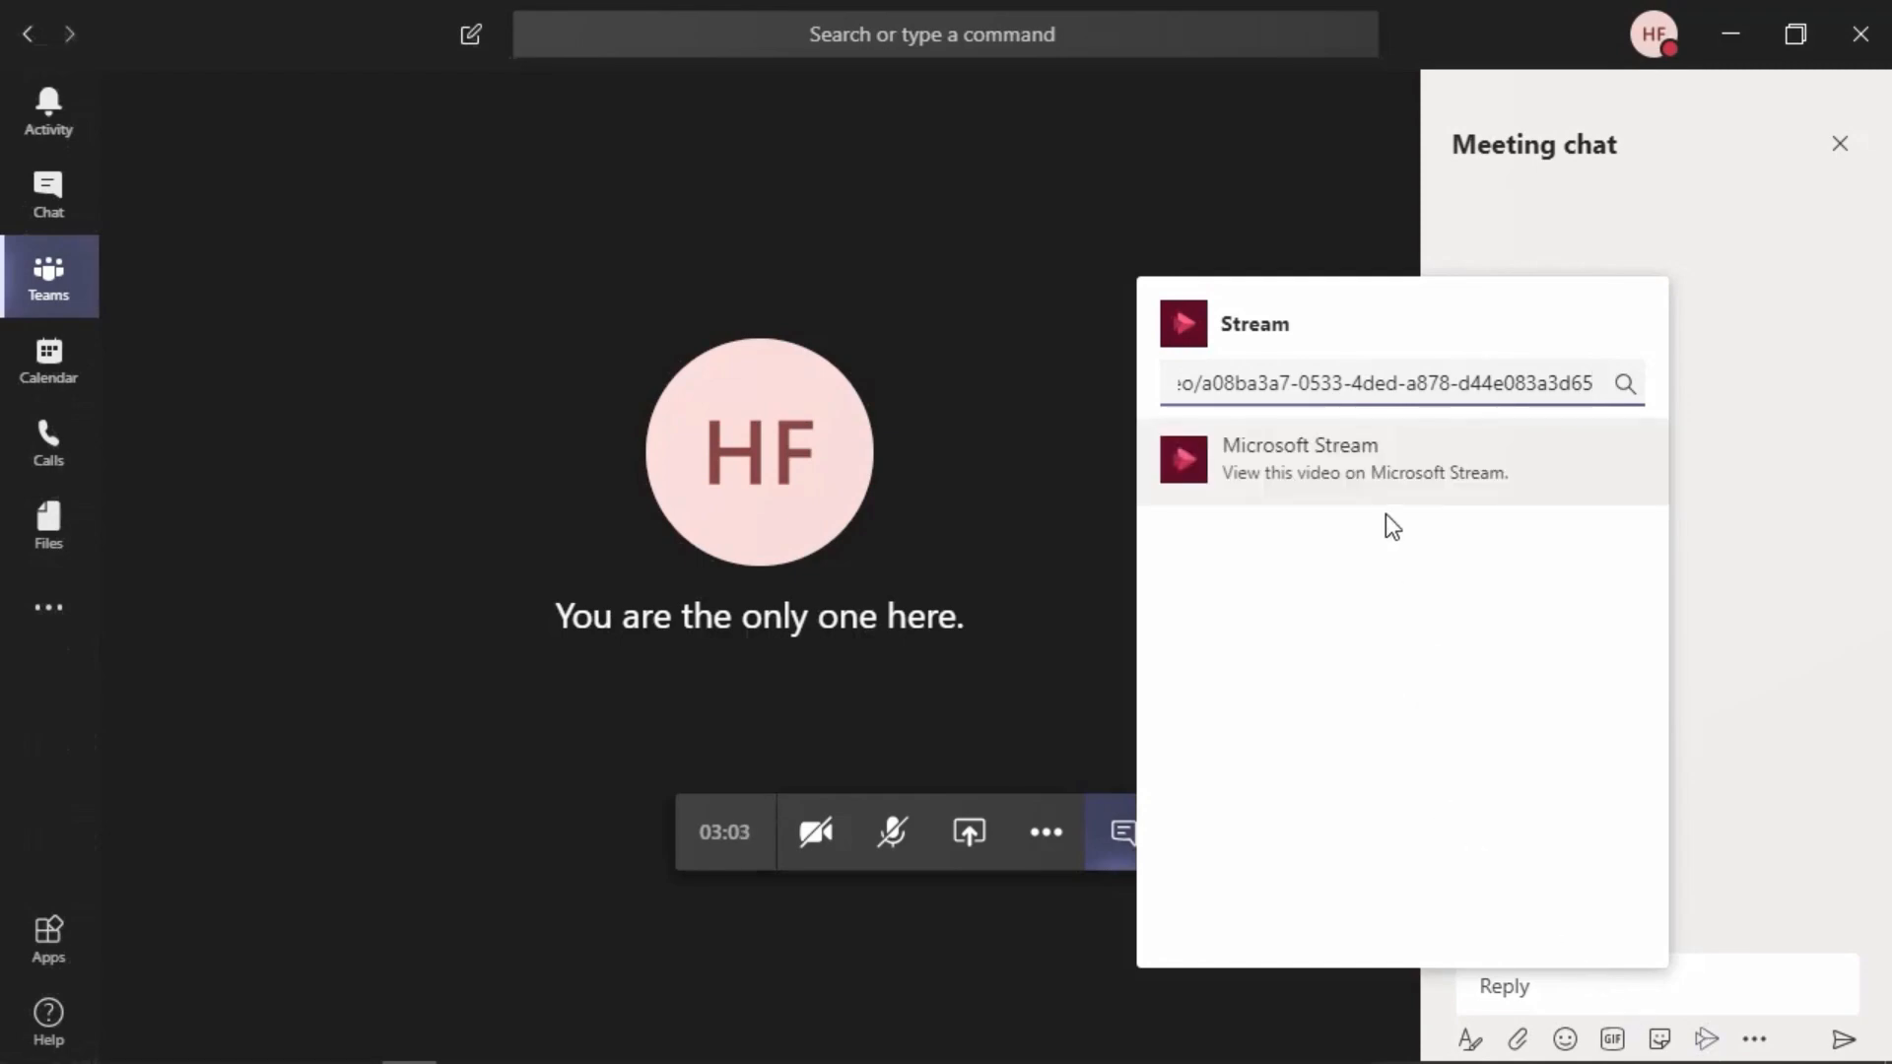
pyautogui.moveTo(1409, 684)
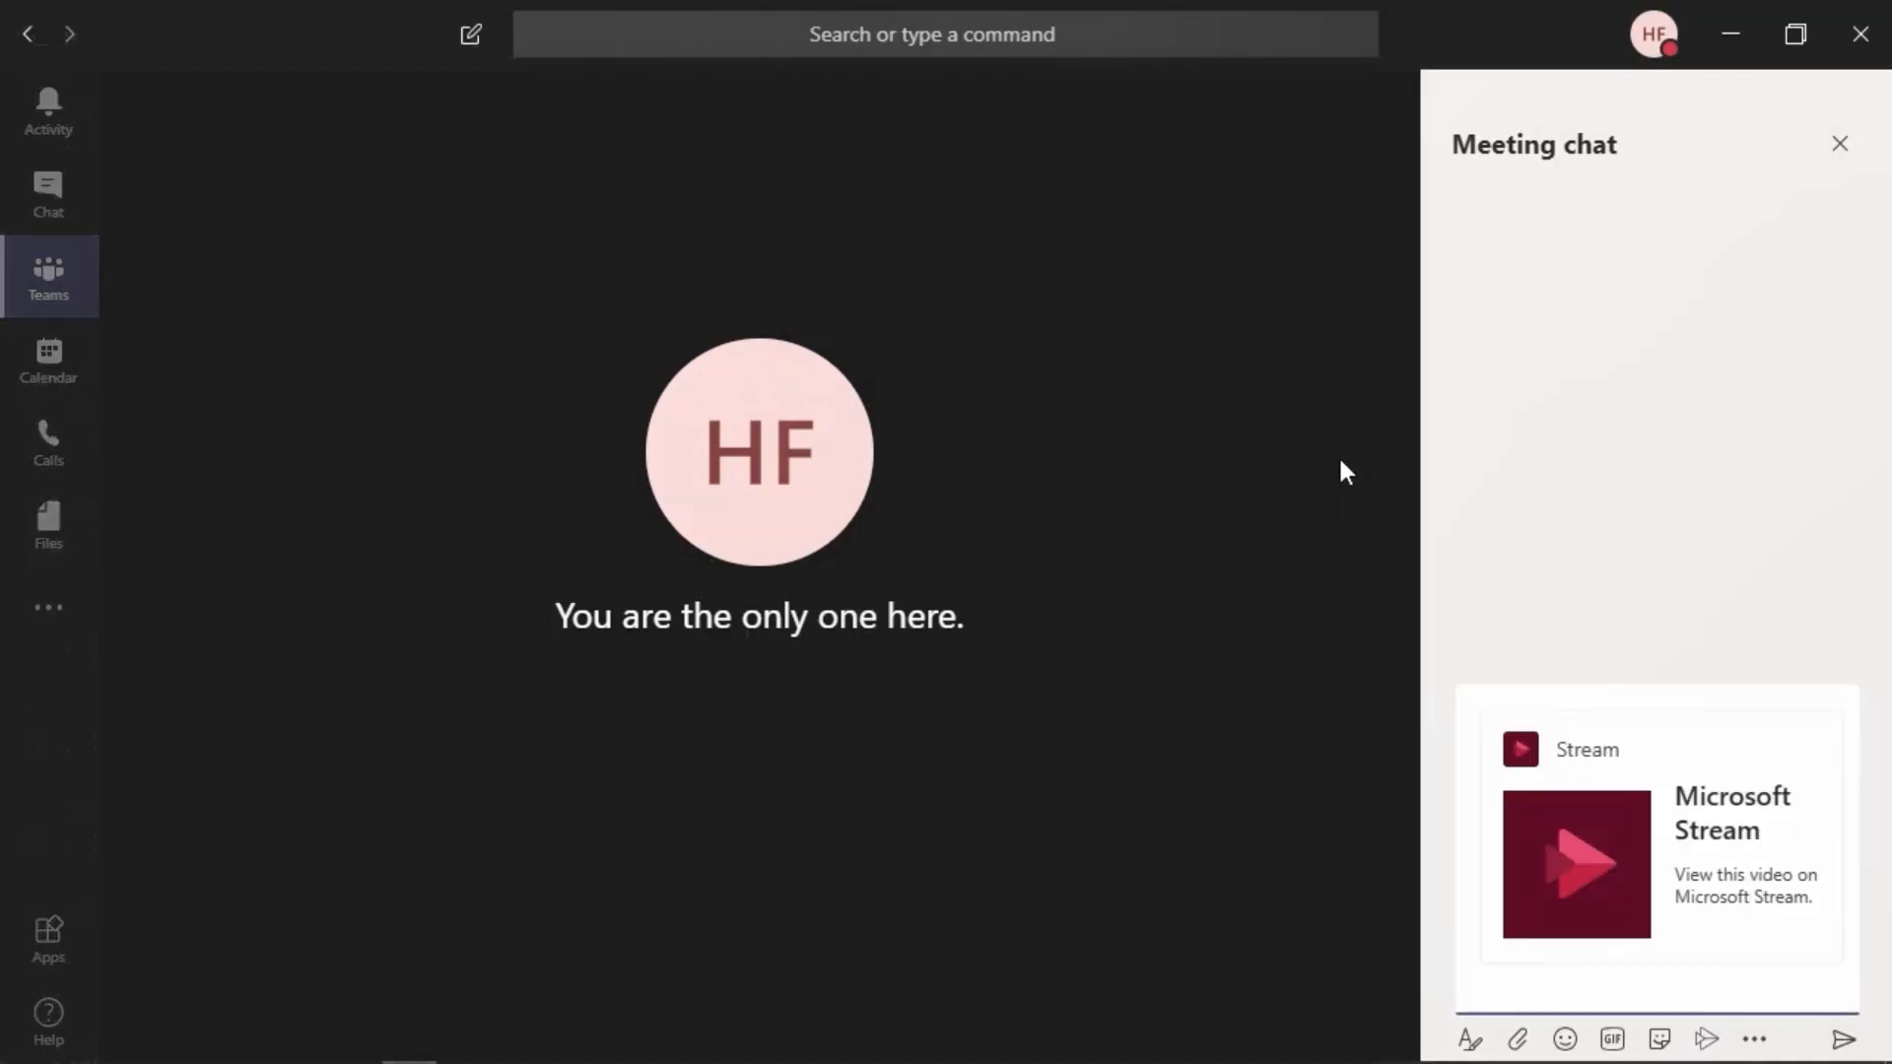
# Send the video card with the note 'Here is the video I just referenced.'
pyautogui.click(1642, 1019)
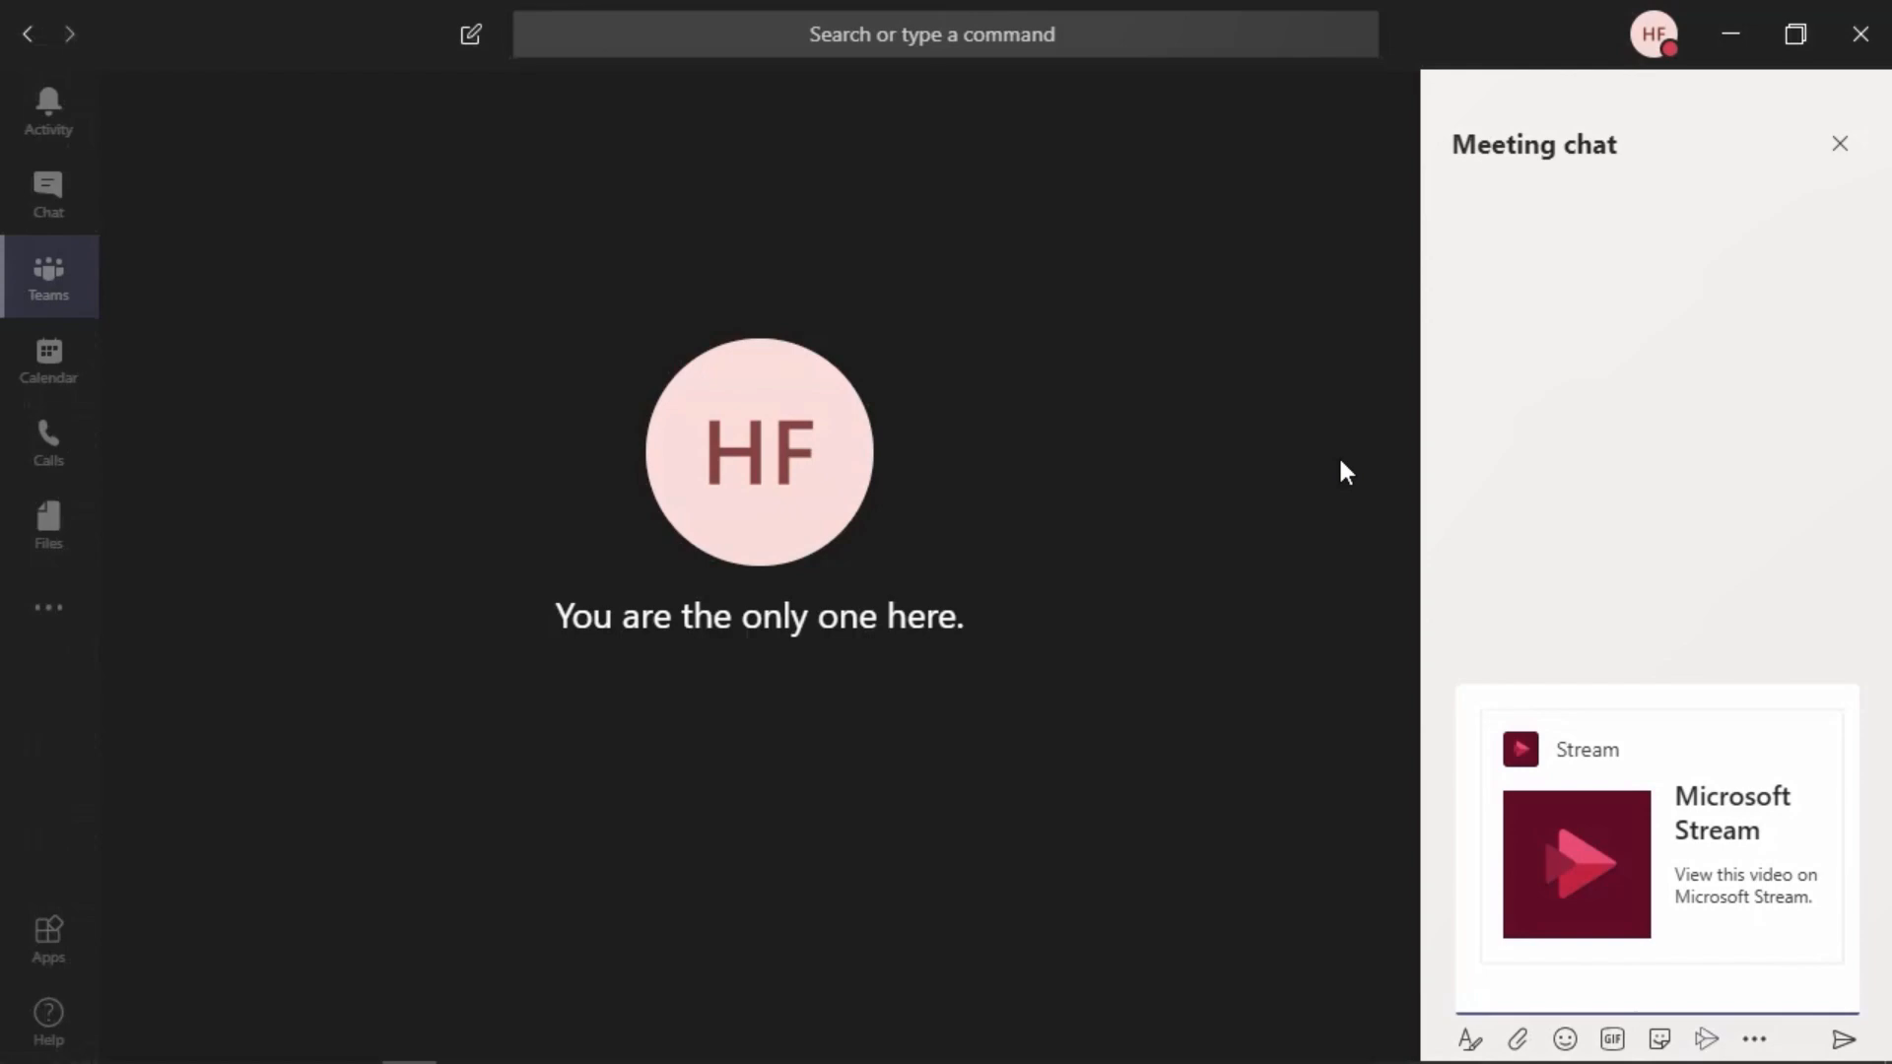
pyautogui.write('Here is t')
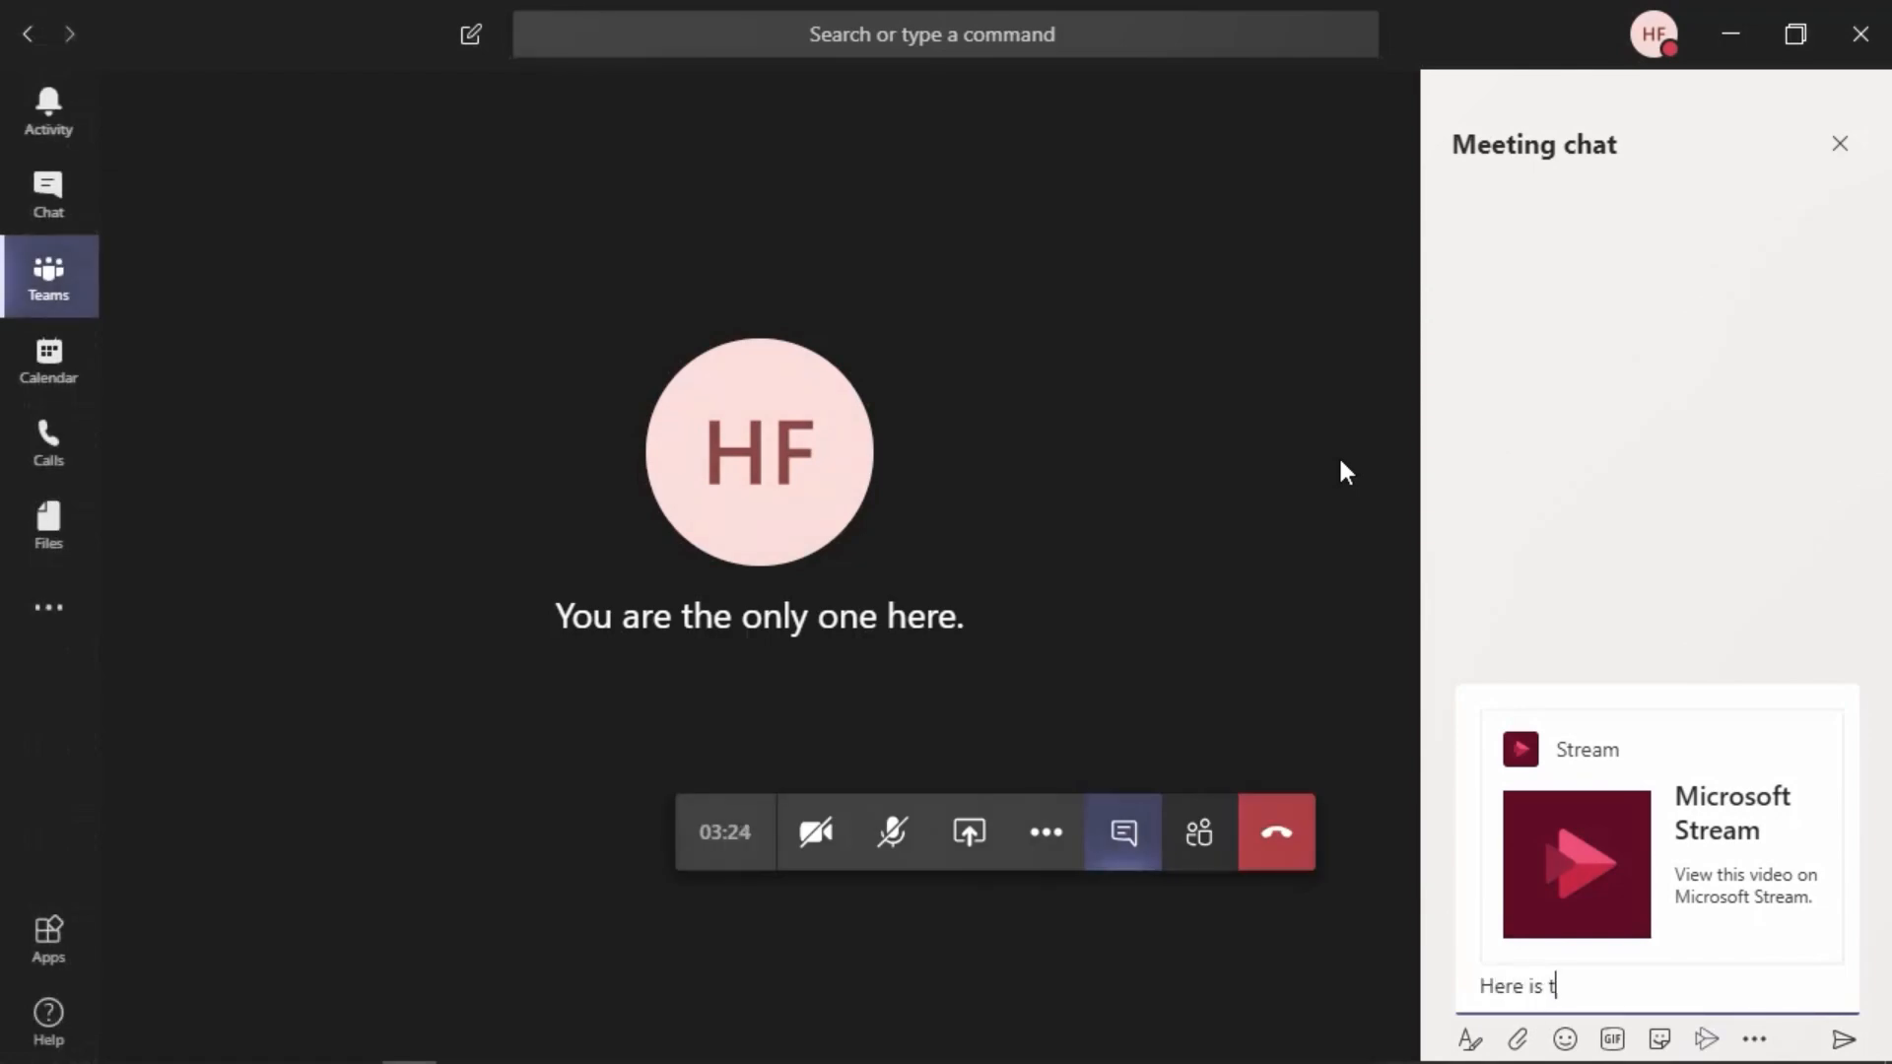
pyautogui.write('he video I just')
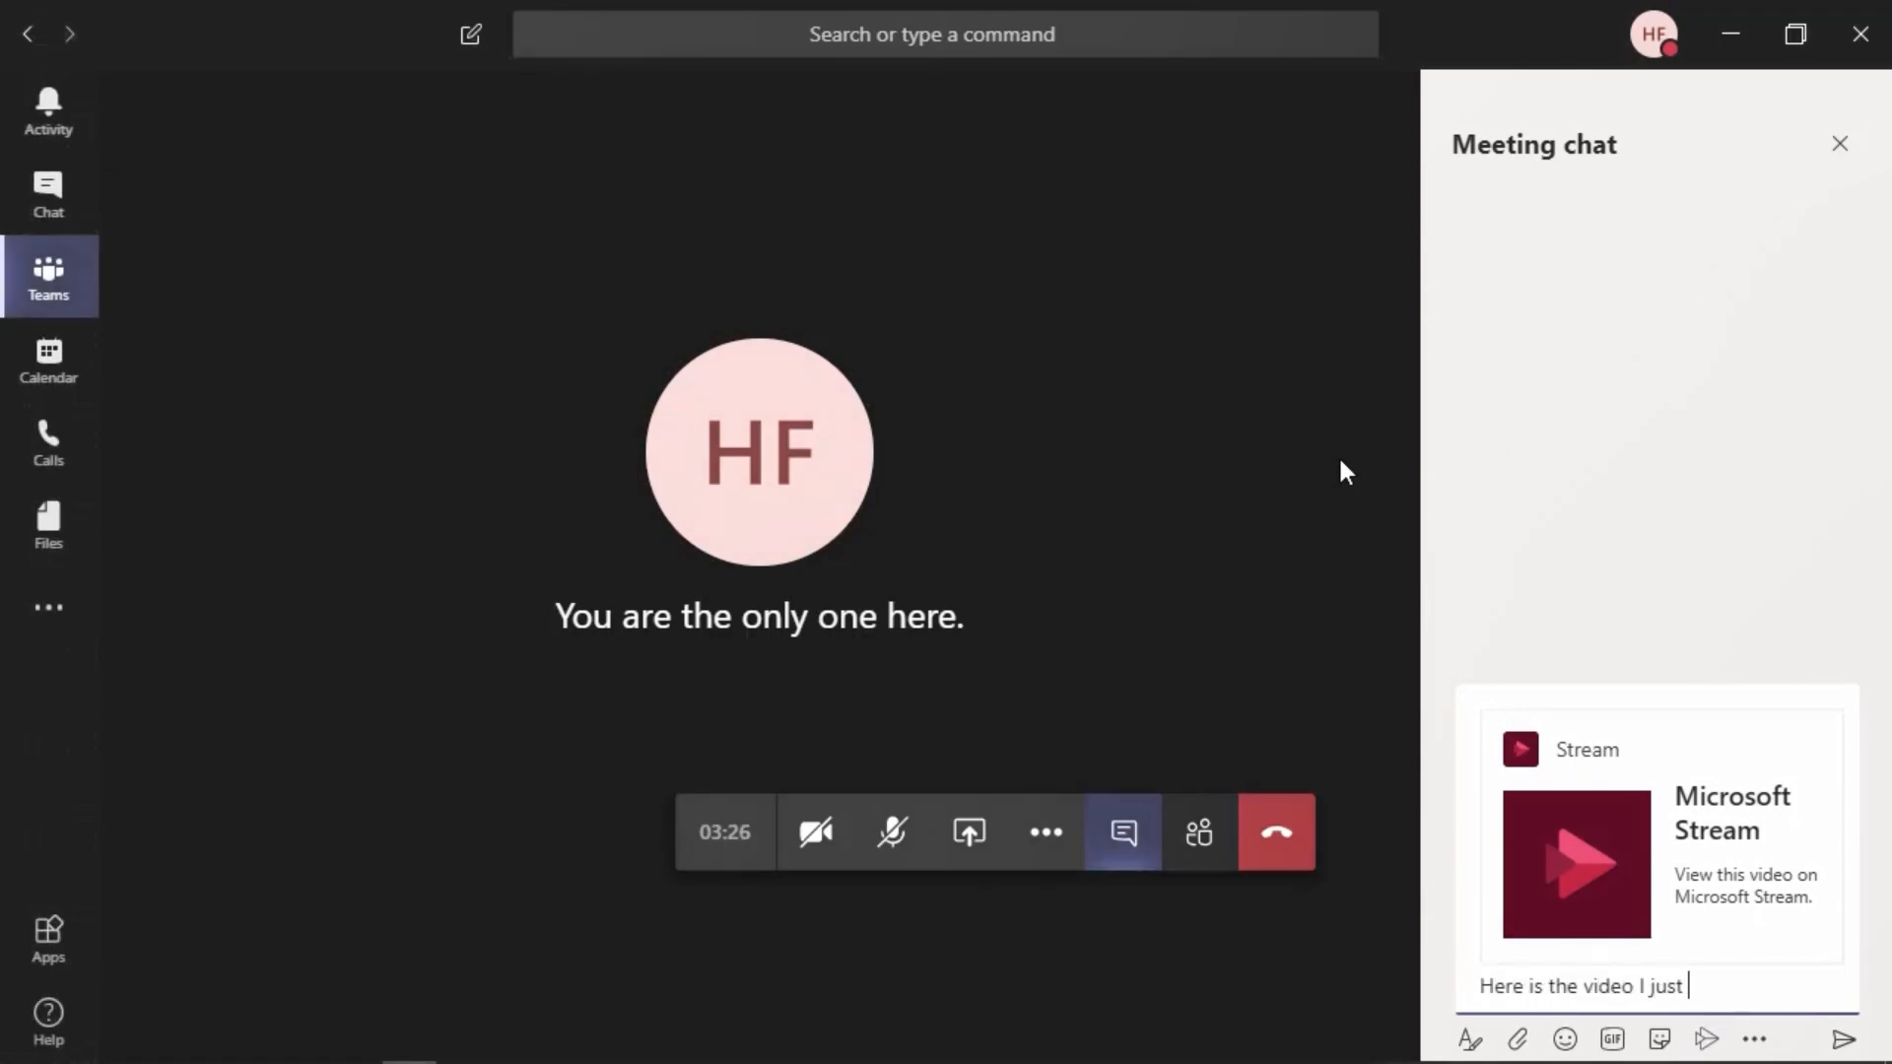
pyautogui.write('referenced.')
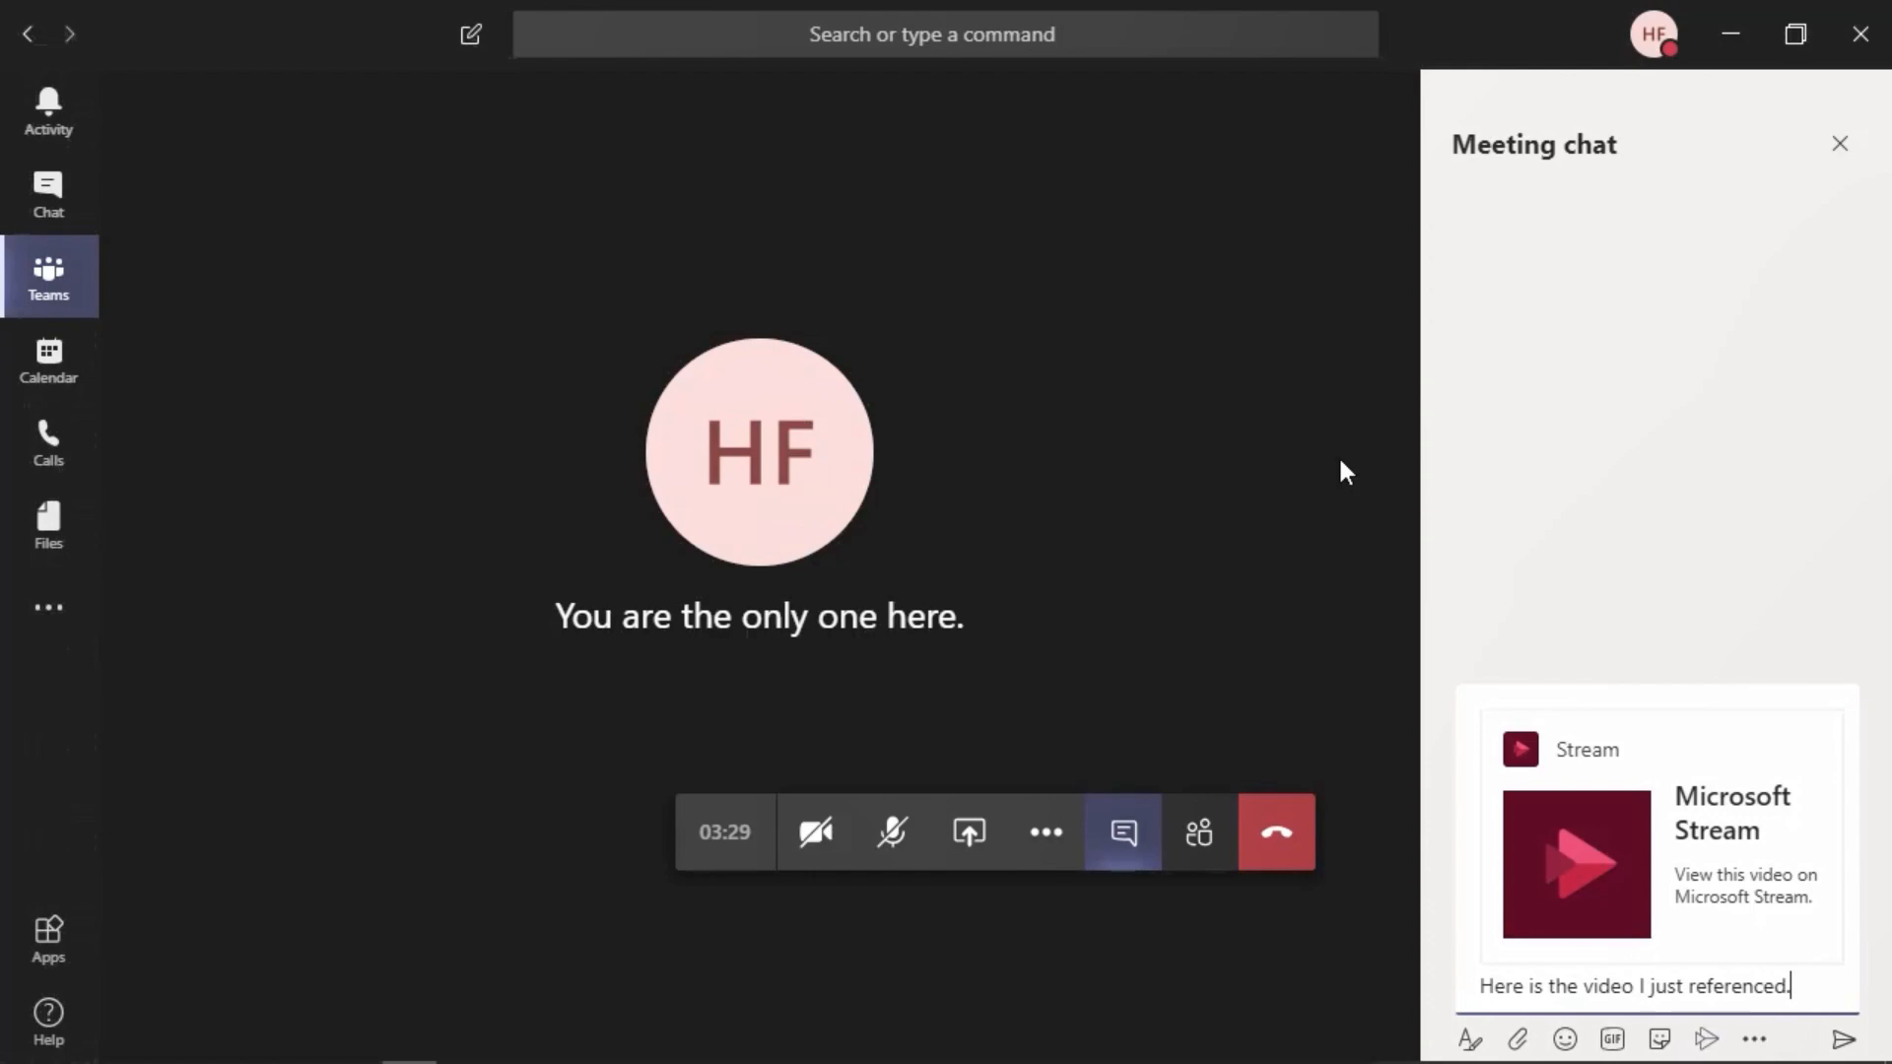
pyautogui.moveTo(1822, 960)
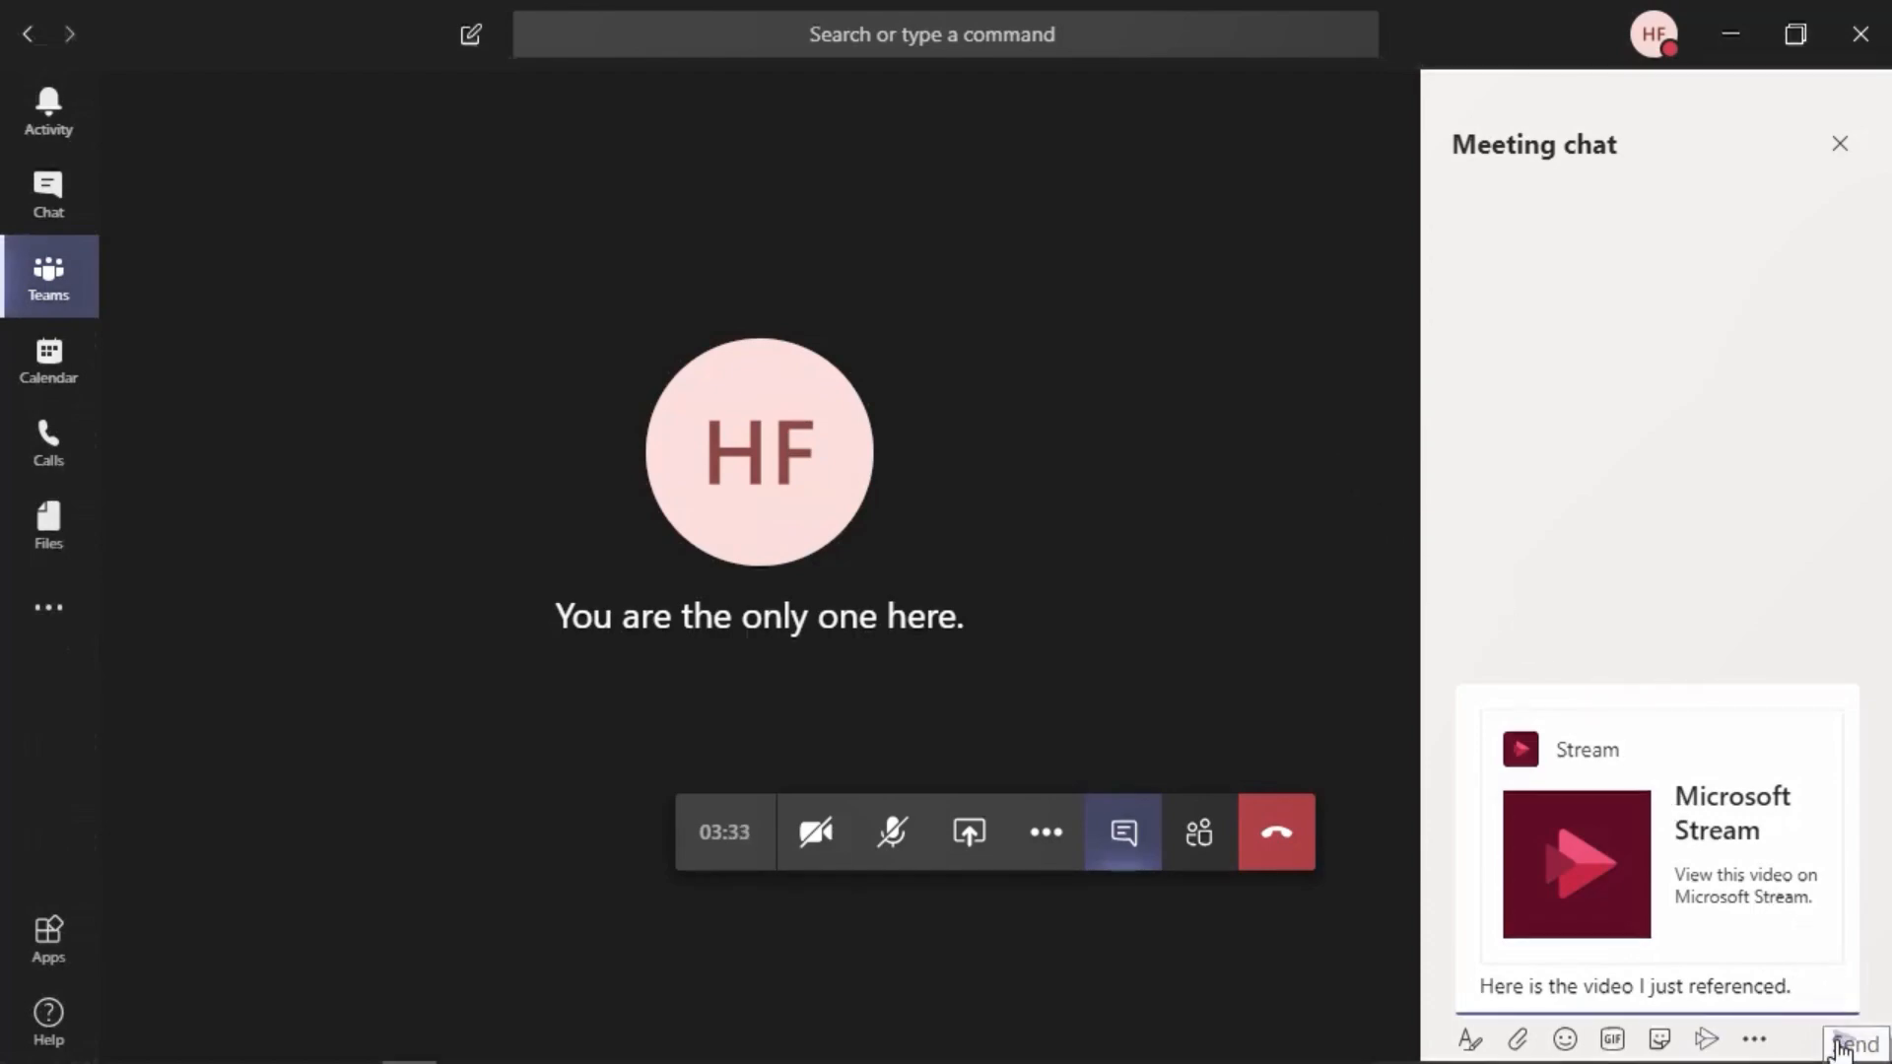
pyautogui.click(1852, 1040)
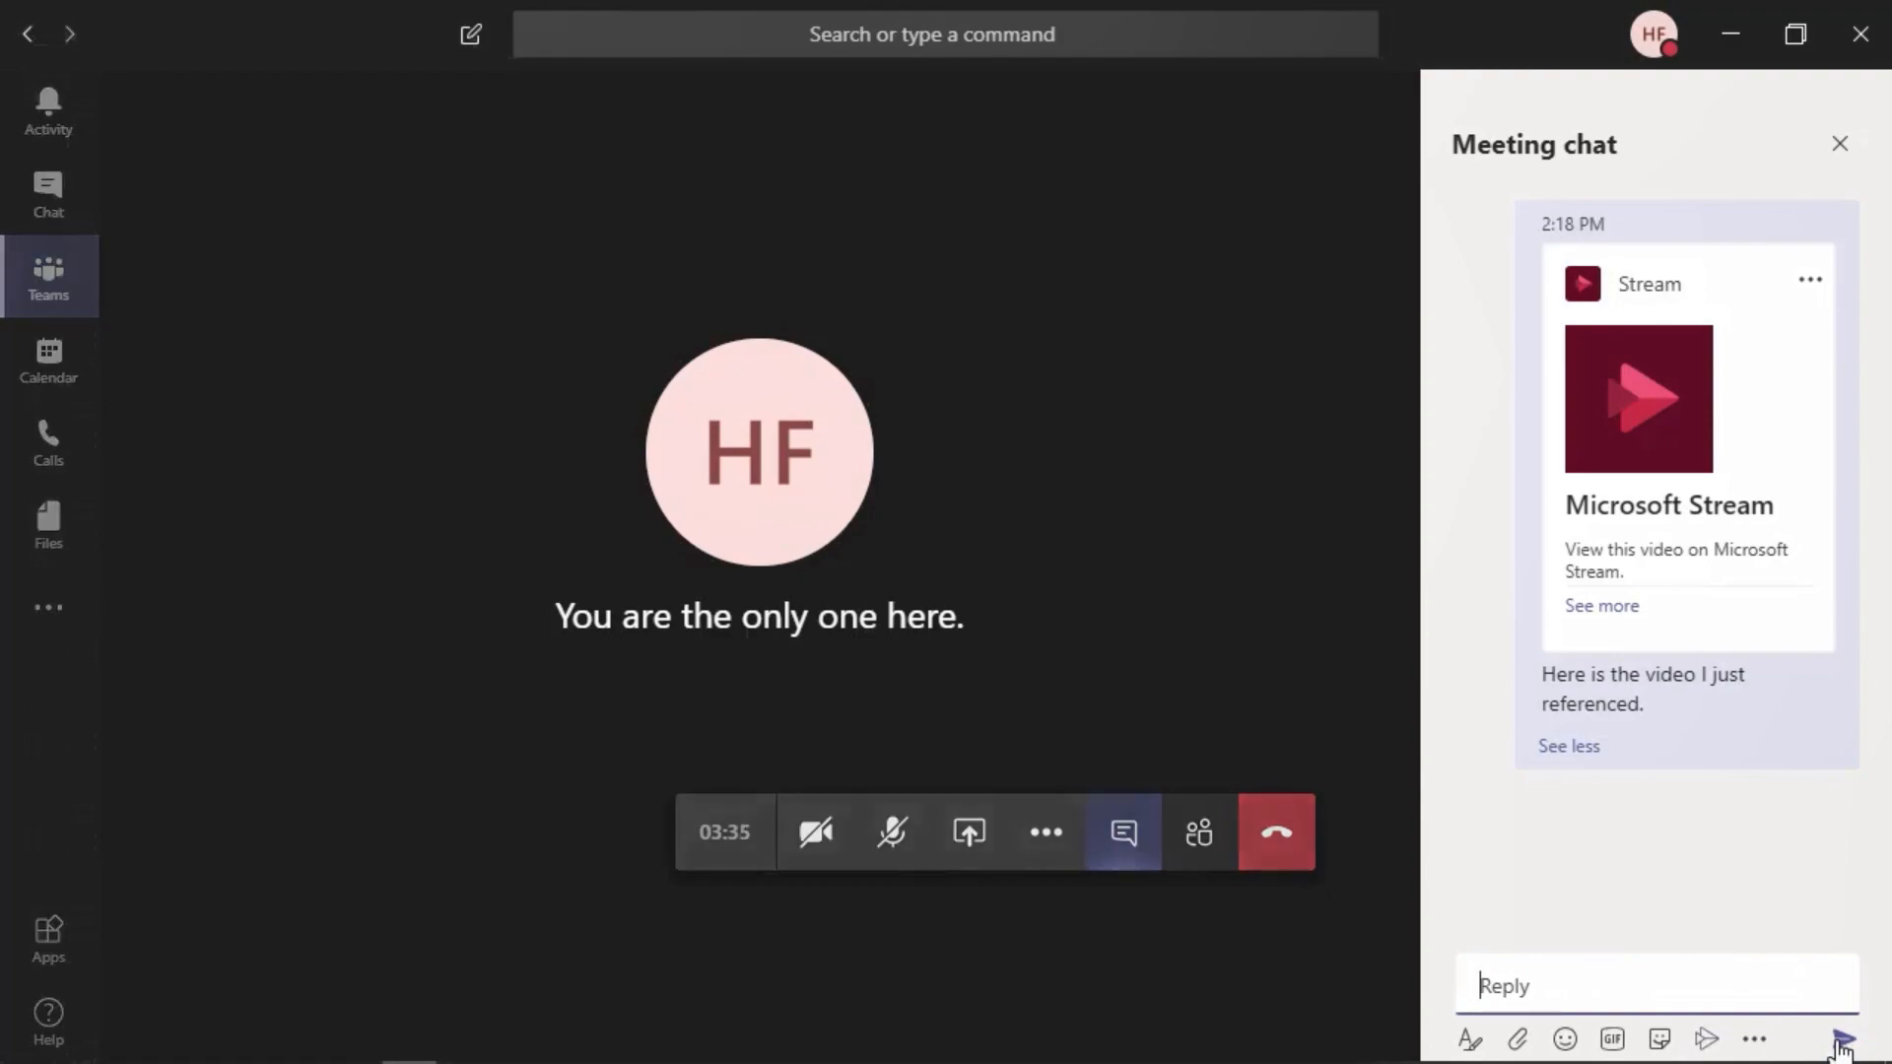